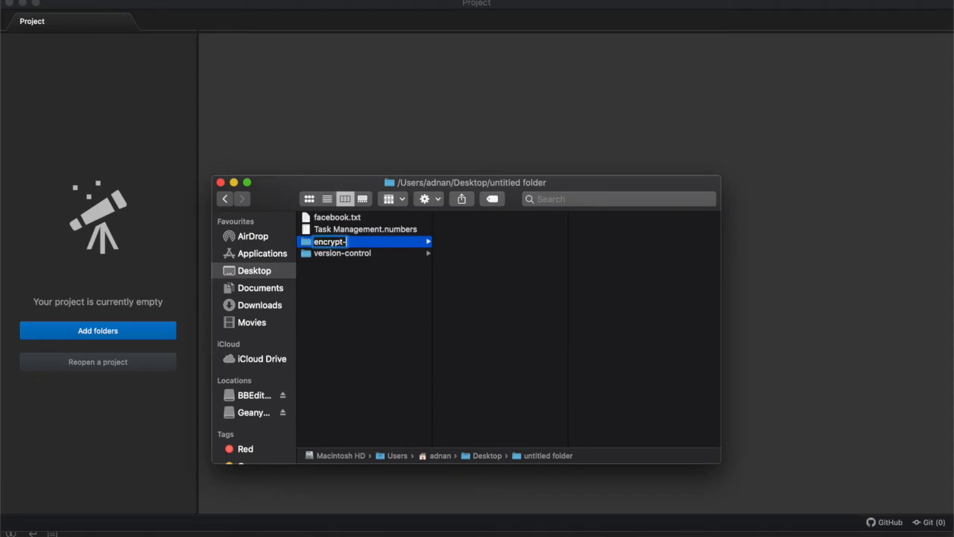
Name the project folder encrypt-decrypt-nodejs-mongodb and create server.js inside it.
type("decrypt")
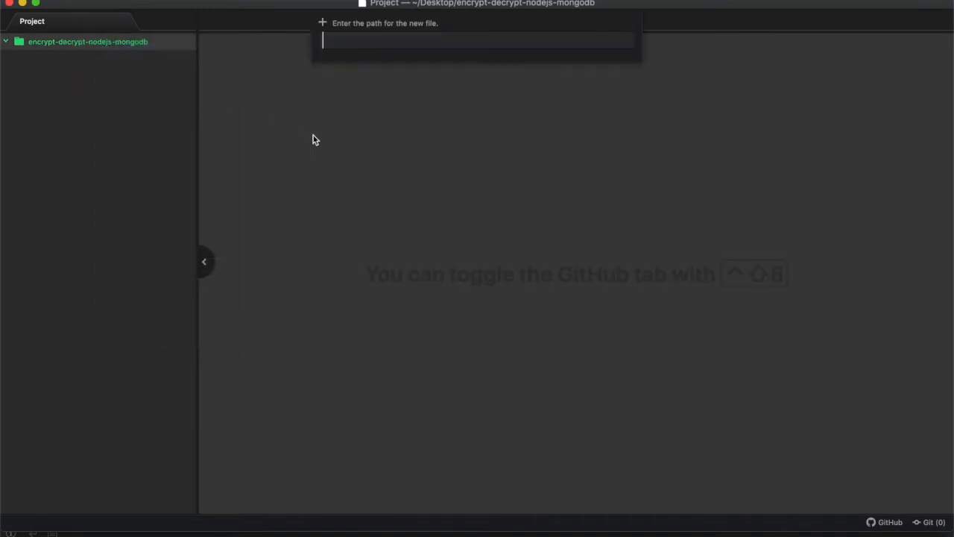
type("server.")
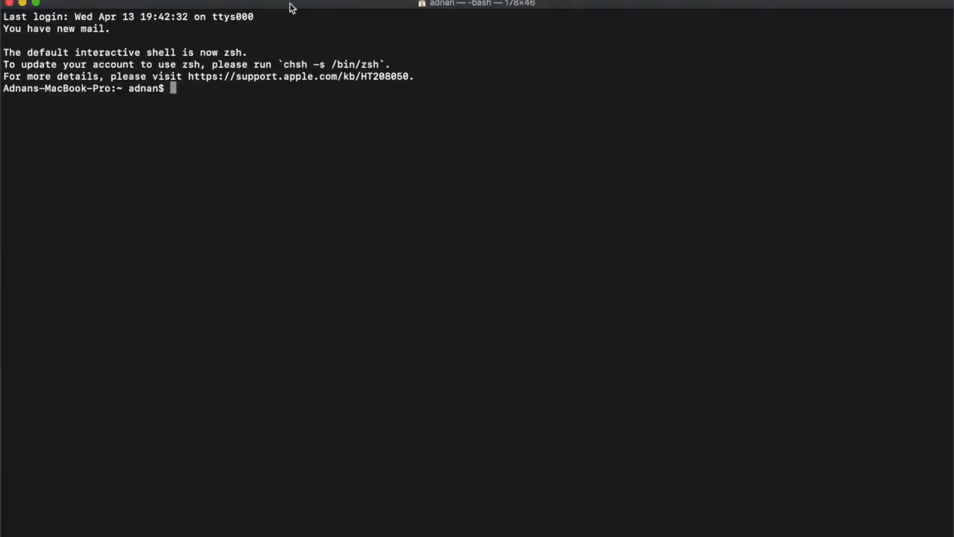
Run npm init in the project folder, accepting defaults with server.js as entry point.
type("cd \"\"")
type("npm")
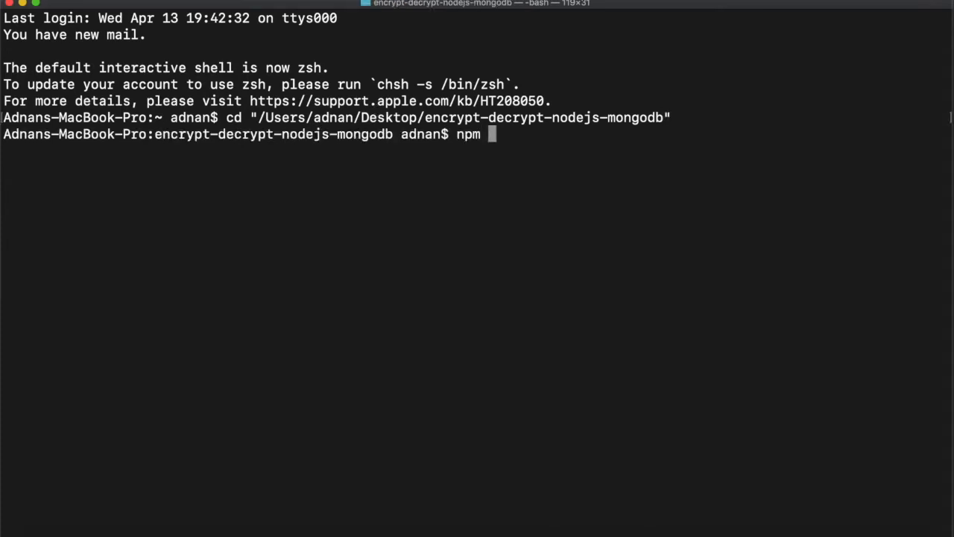
type("init")
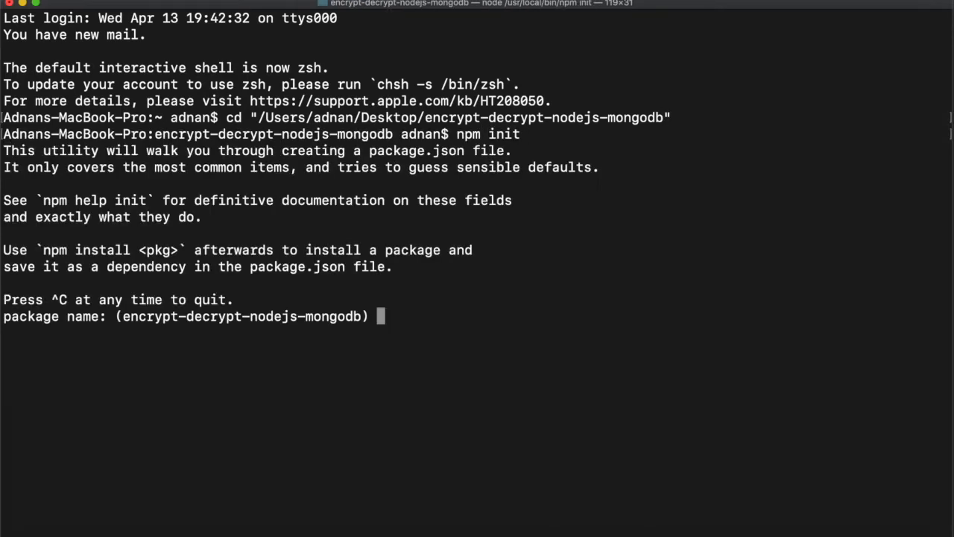
key("enter")
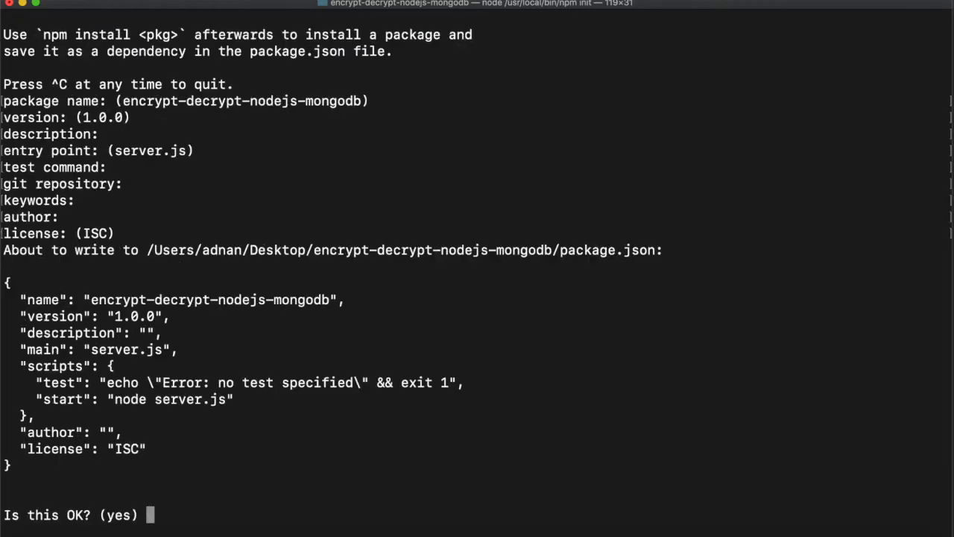
type("yes")
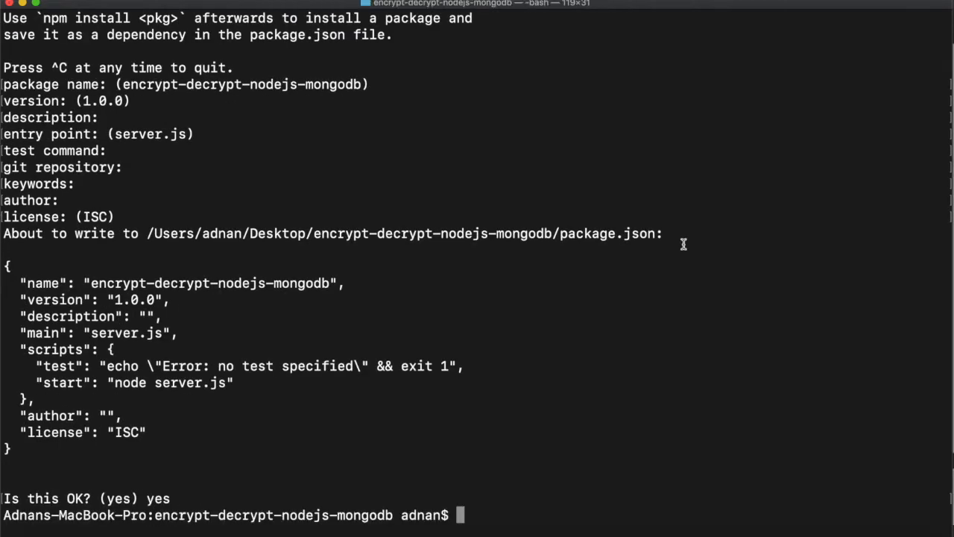
type("npm install")
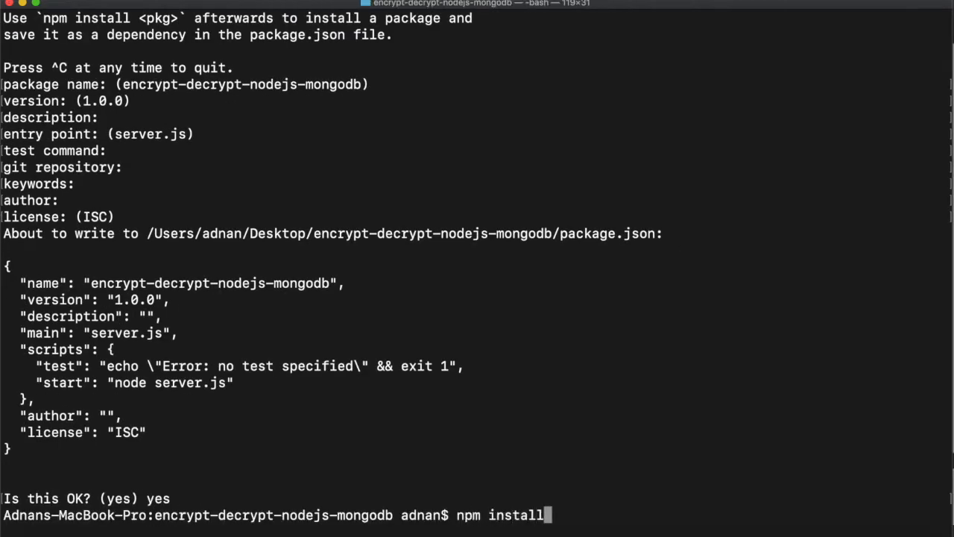
Install the express, http, mongodb, crypto and ejs packages with npm.
type("express")
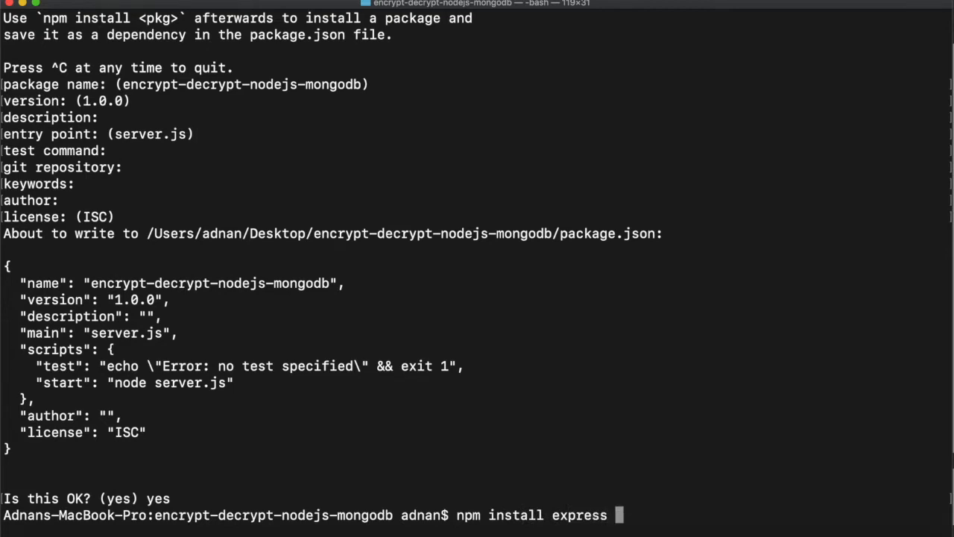
type("http mongodb crypto")
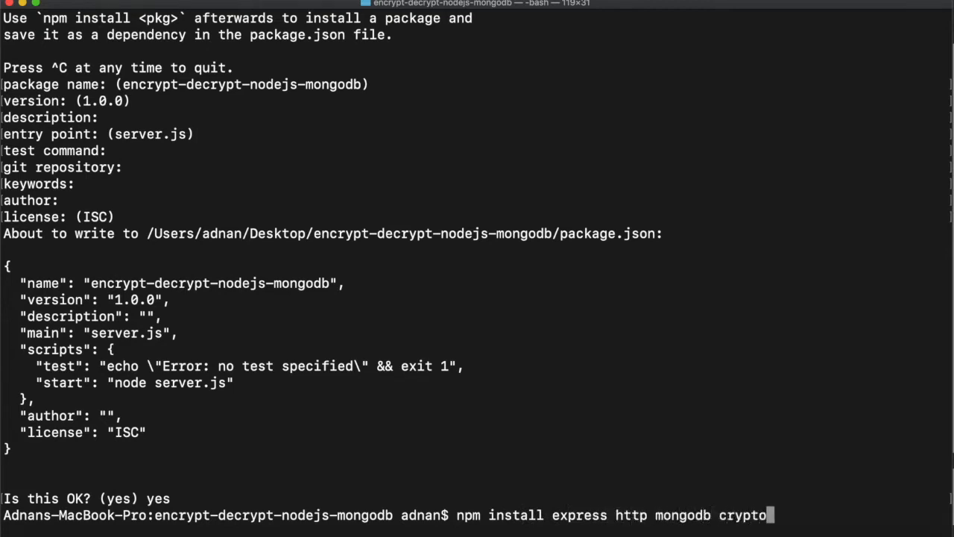
key("enter")
type("npm install")
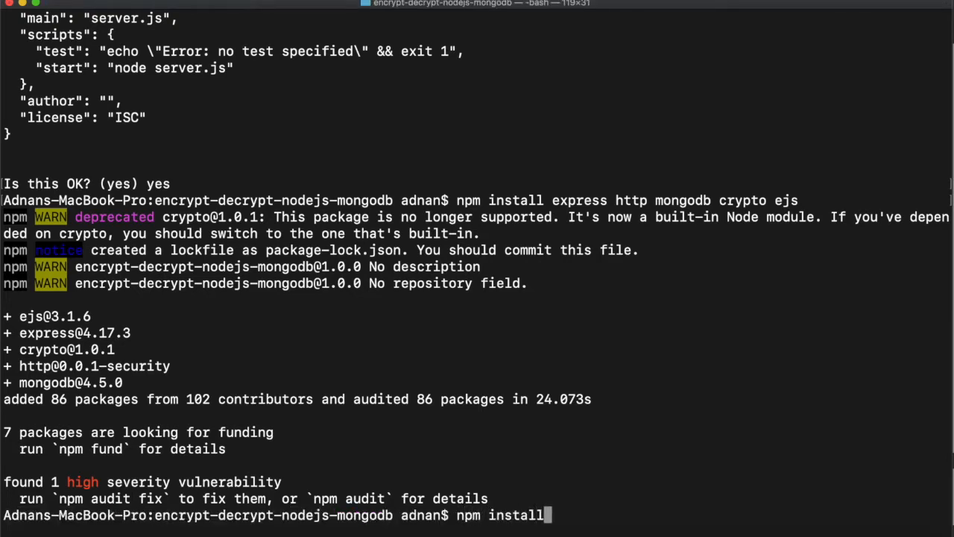
Install nodemon globally and run server.js under nodemon.
type("-g nodemon")
type("nodemon ser")
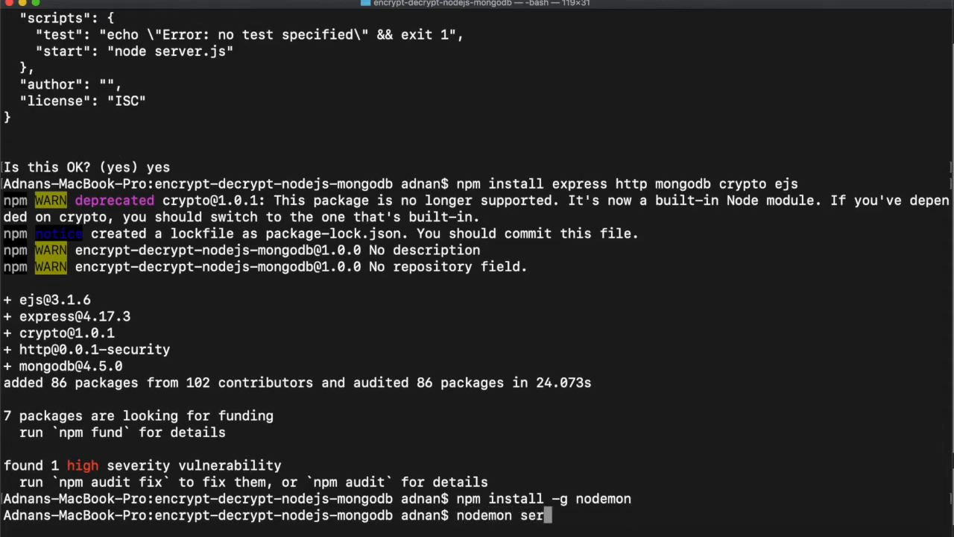
key("enter")
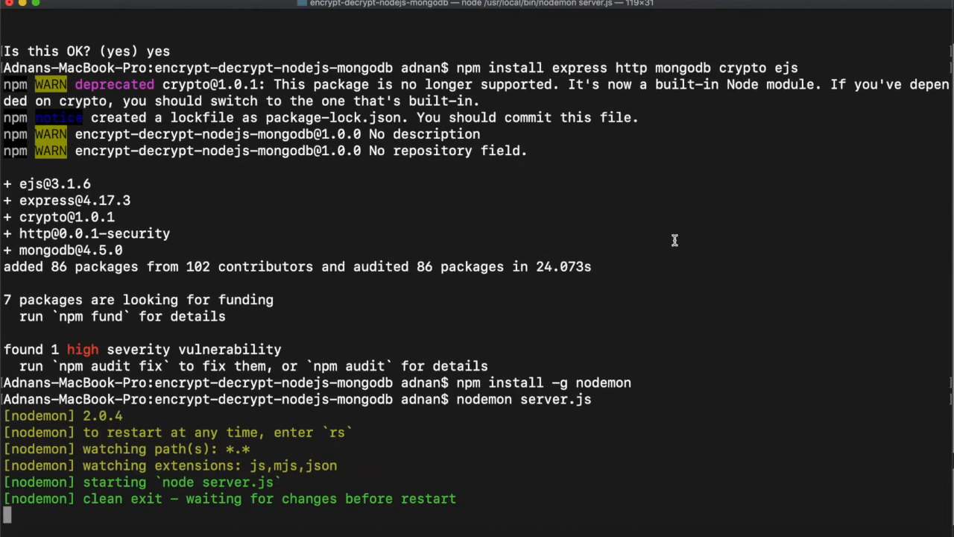
left_click(883, 514)
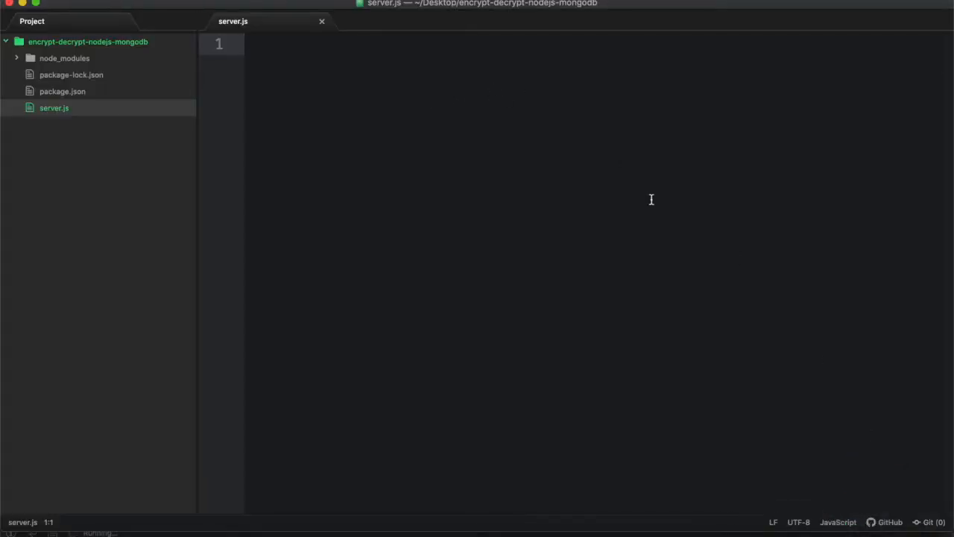
Require Express, create an HTTP server on port 3000 logging 'Server started running...'.
type("// initialize express JS")
type("cons")
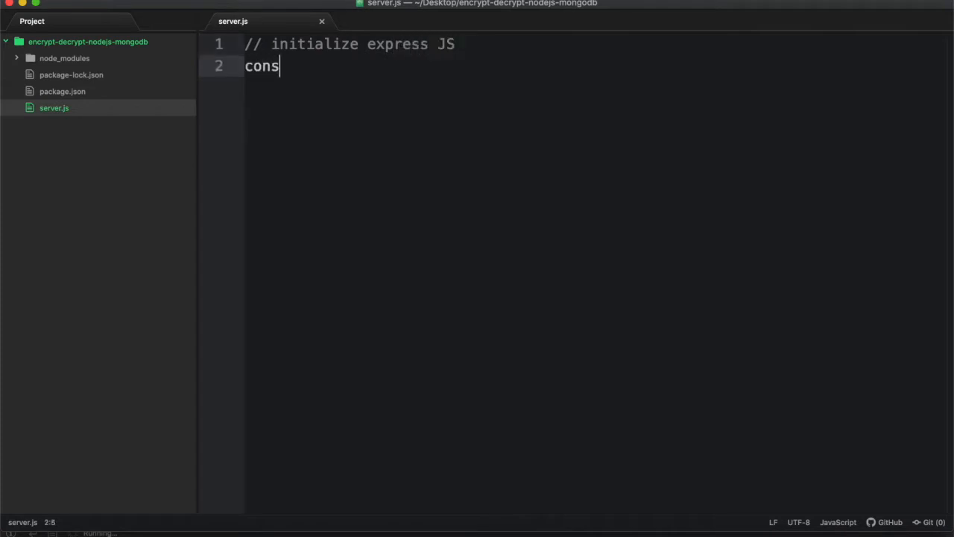
type("t express = require(\"express\");")
type("cons")
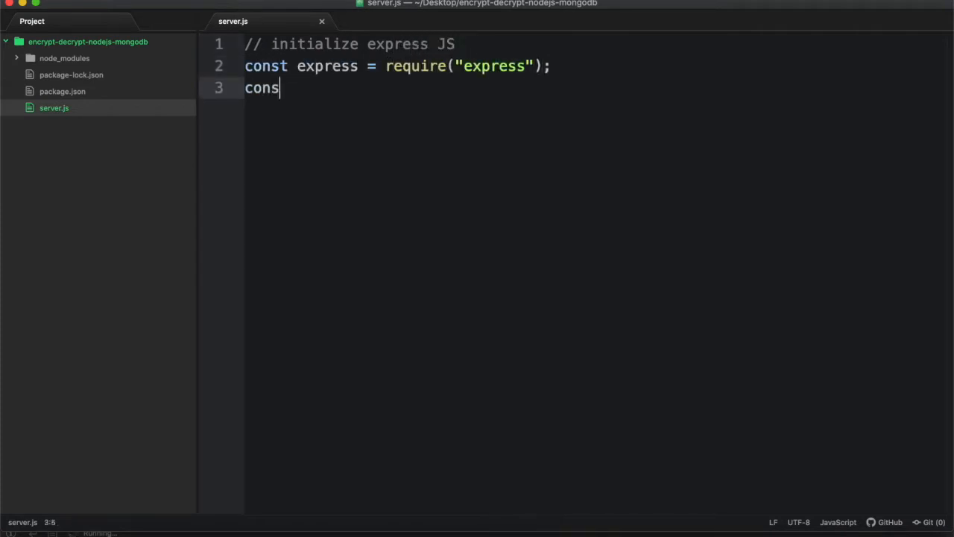
type("t app = express();")
type("const http = r")
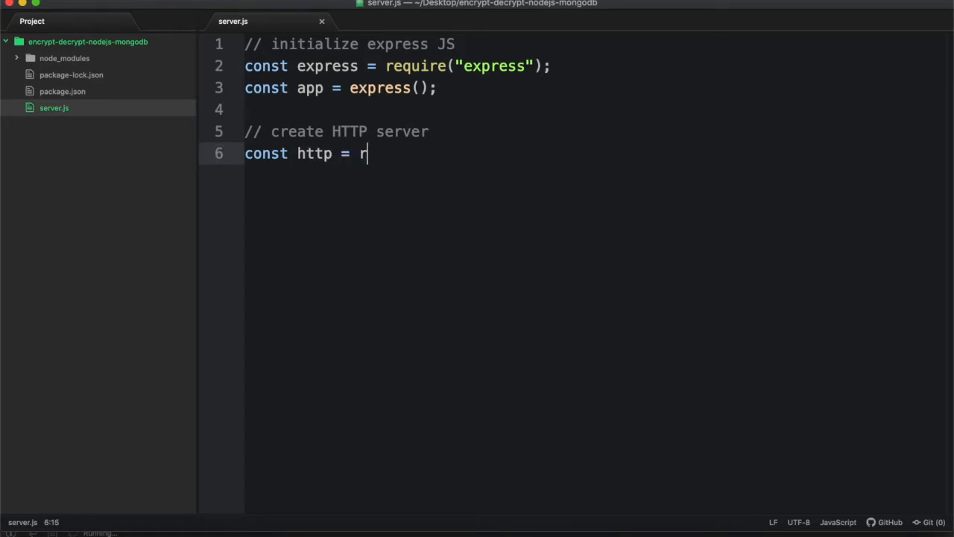
type("equire(\"http\").createServer(app);")
type("http.listen(process.")
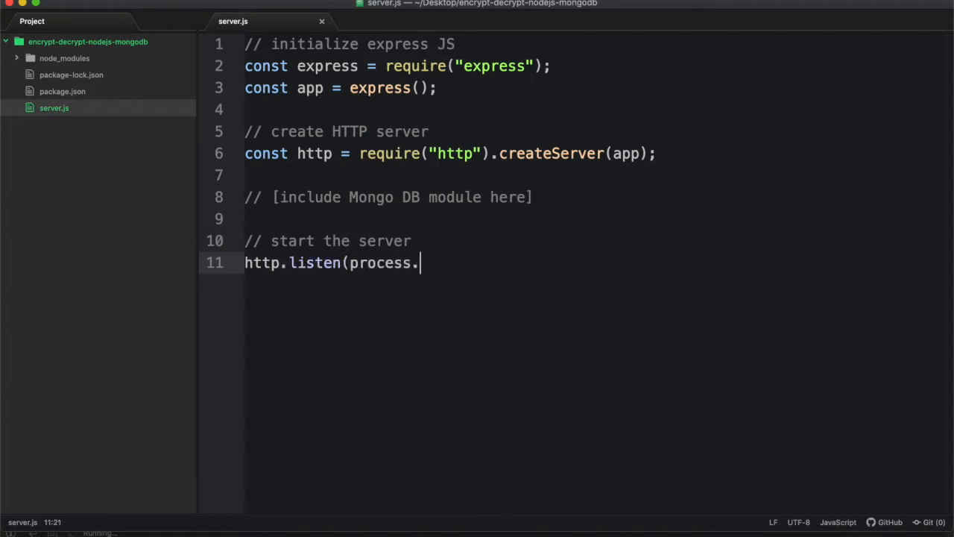
type("env.PORT || 3000, function () {")
type("cons")
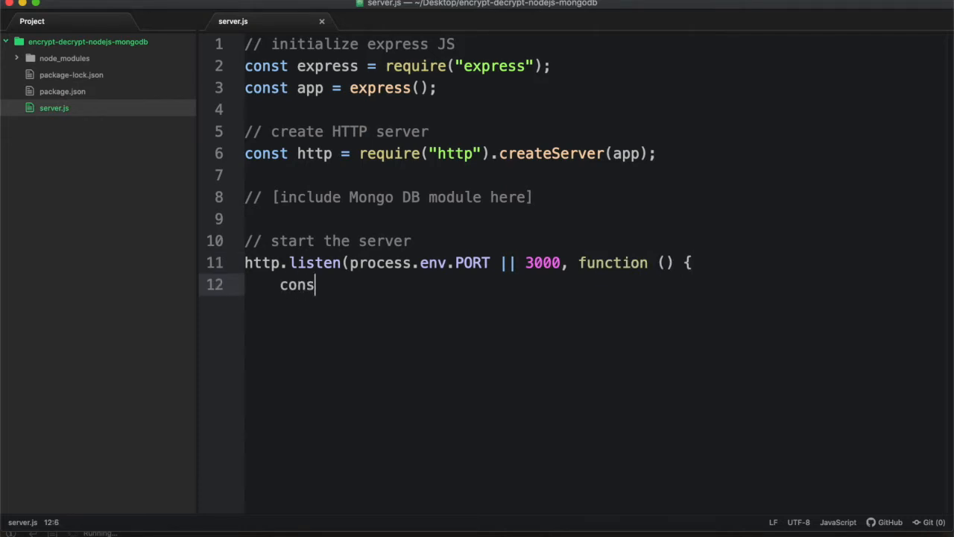
type("ole.log(\"Server st")
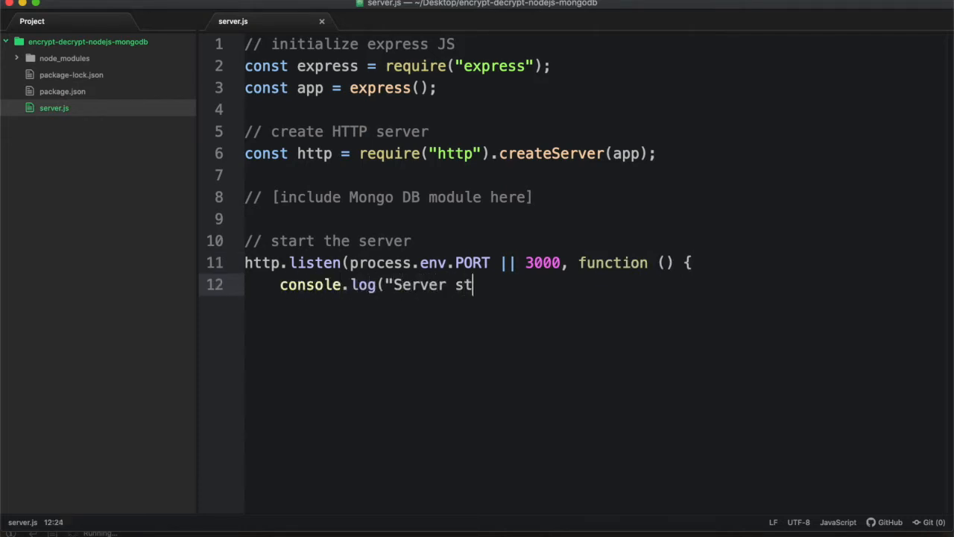
type("arted running...\");")
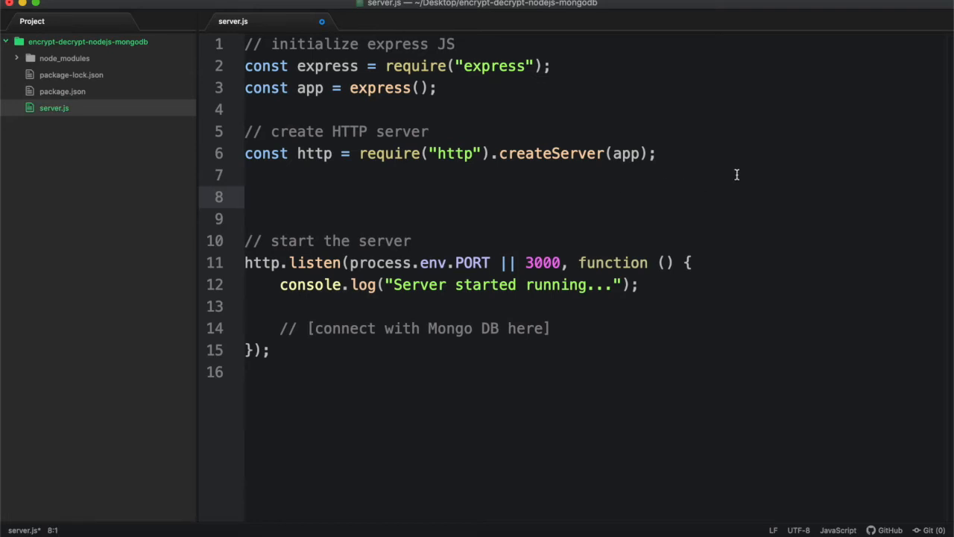
Require the mongodb module and declare MongoClient in server.js.
type("// include mongo DB")
type("var mo")
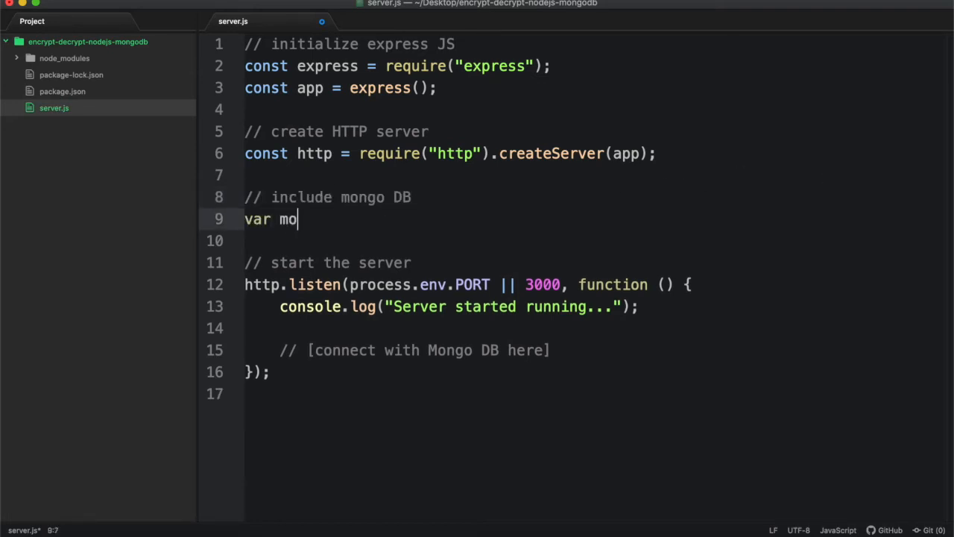
type("ngodb = require(\"m")
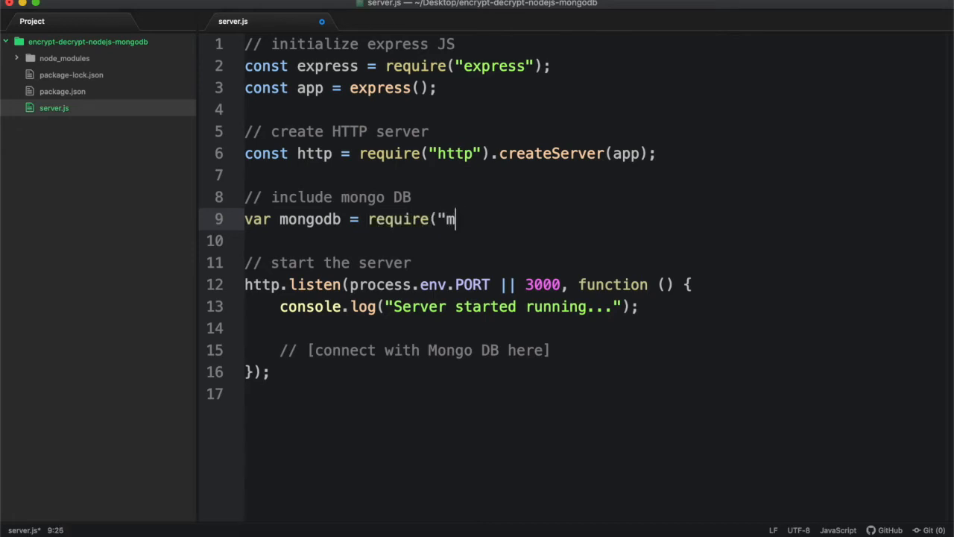
type("ongodb\");")
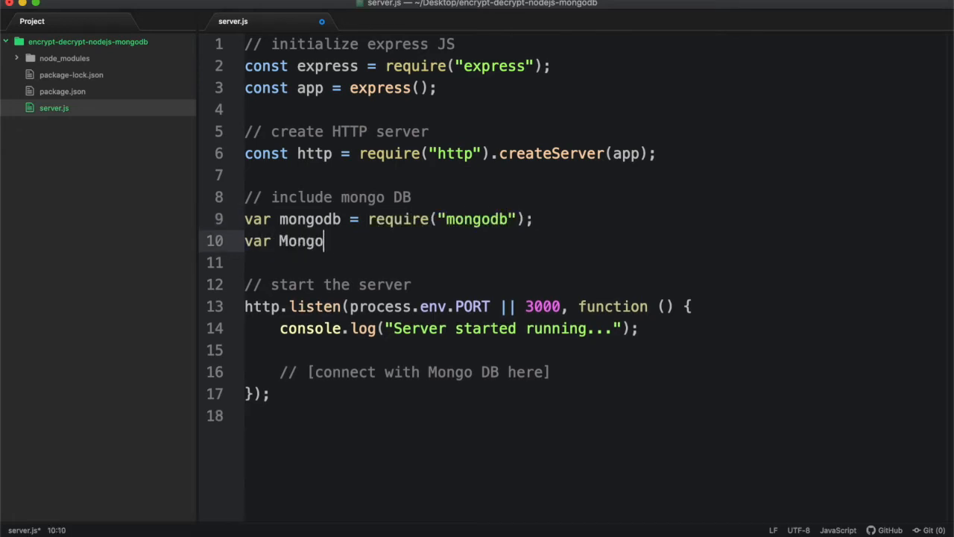
type("Client = mongodb.Mo")
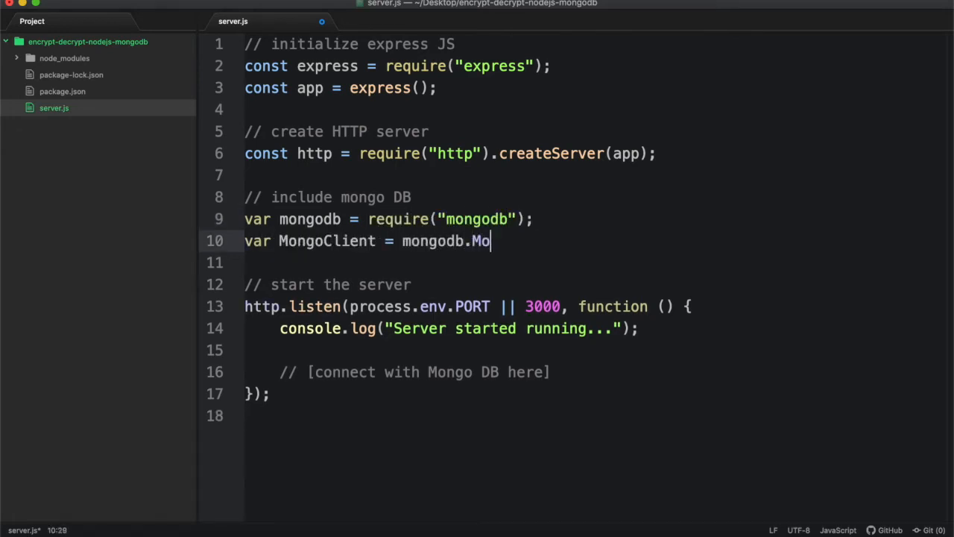
type("ngoClient;")
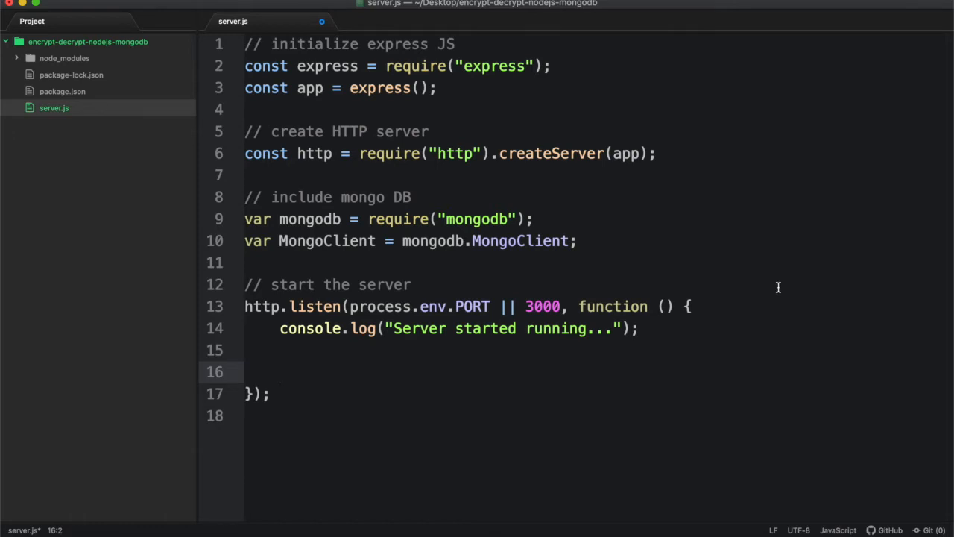
Connect MongoClient to mongodb://localhost:27017, logging any connection error.
type("// connect with")
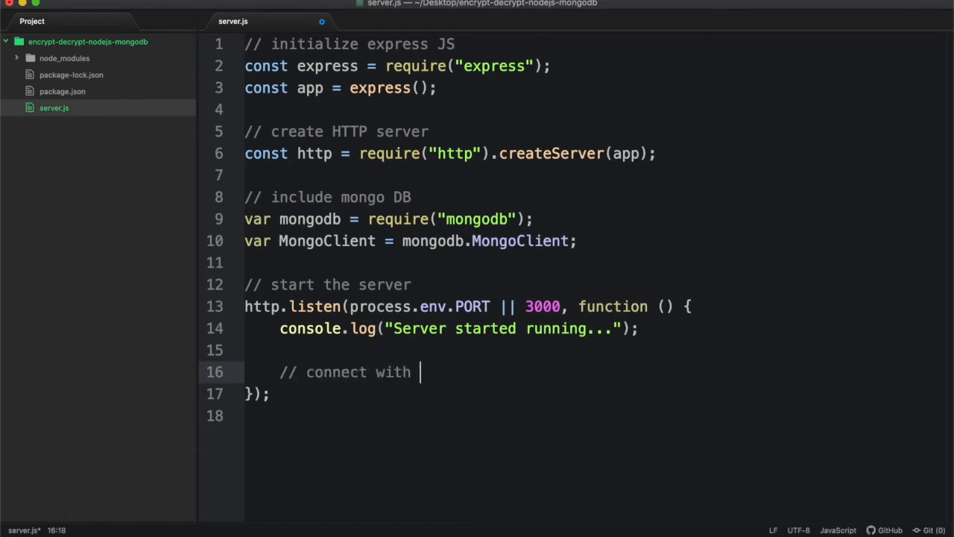
type("mongo DB server")
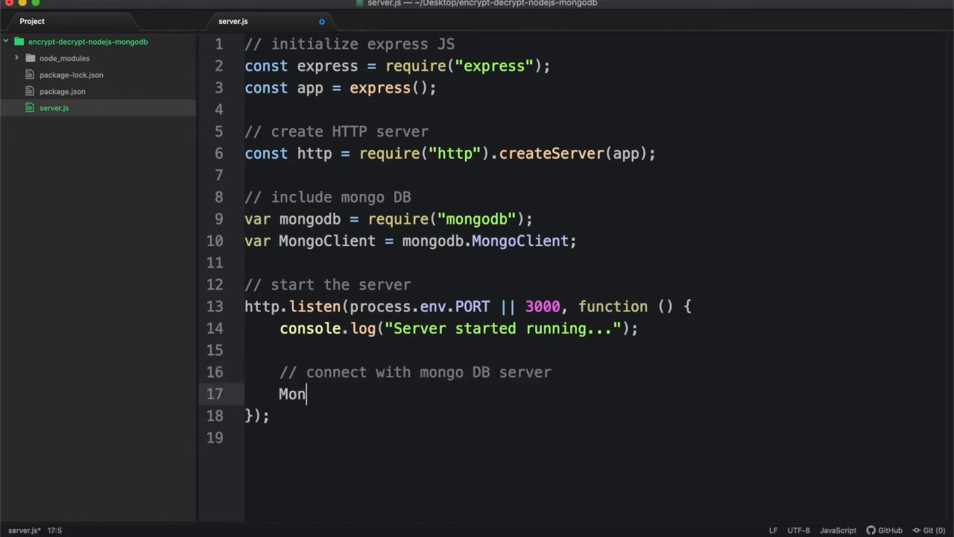
type("goClient.connect(\"")
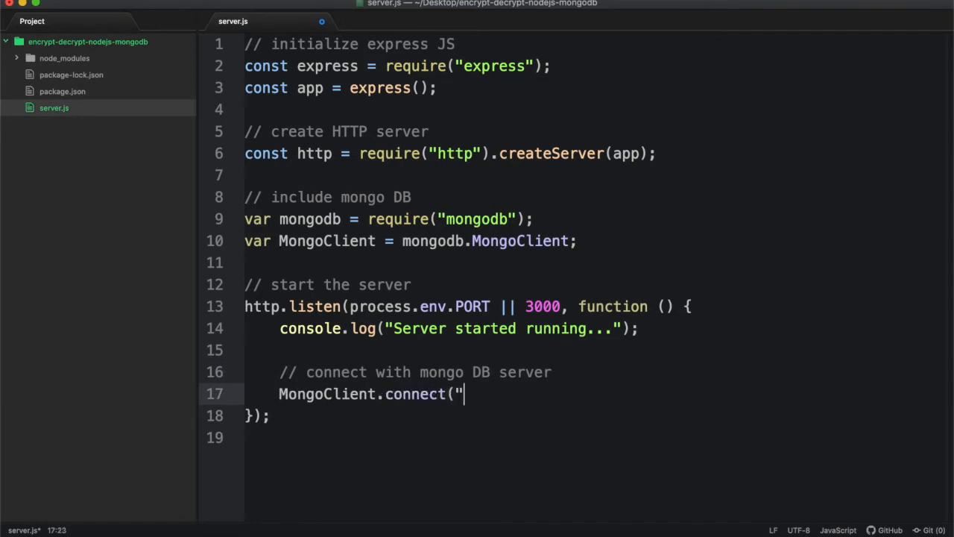
type("mongodb://localhos")
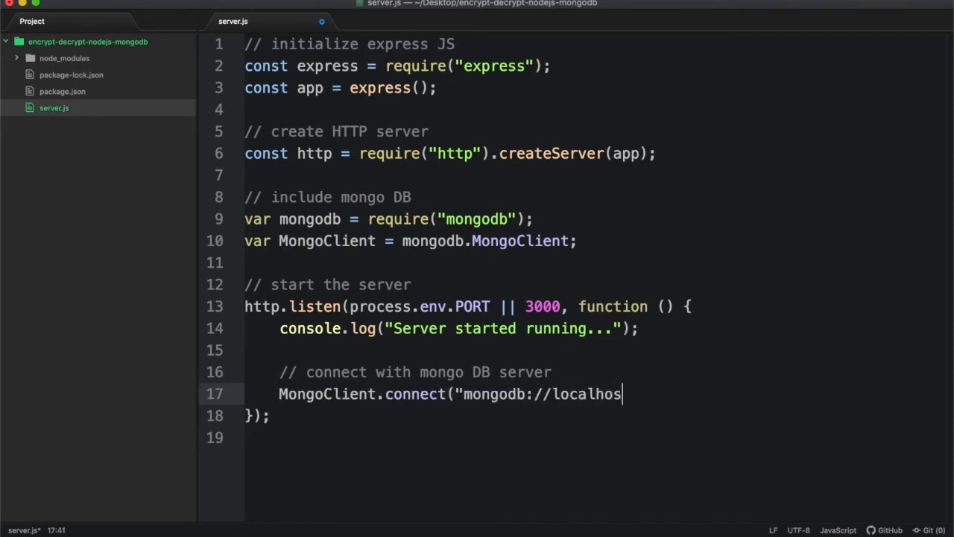
type("t:27017\", function")
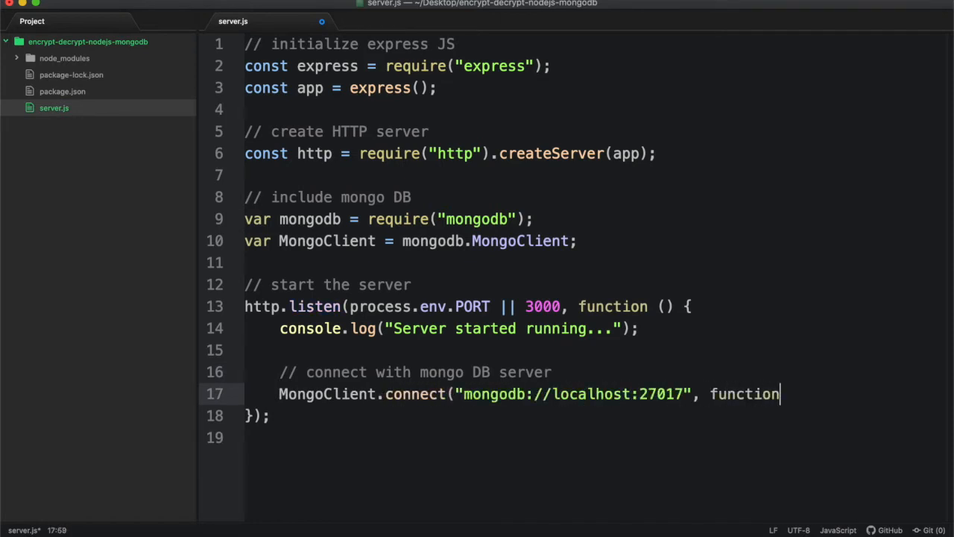
type("(error, client) {")
type("consol")
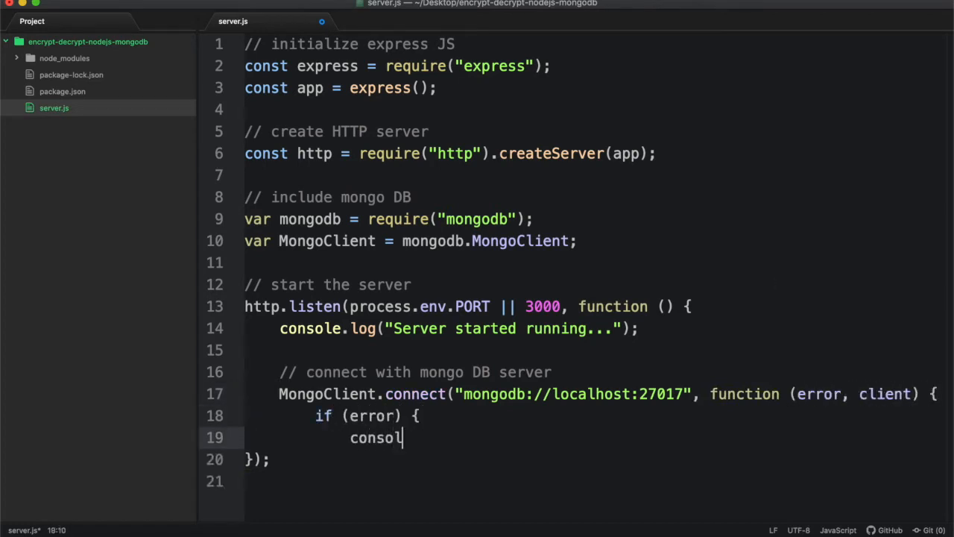
type("e.error(error);")
type("db = client.db(")
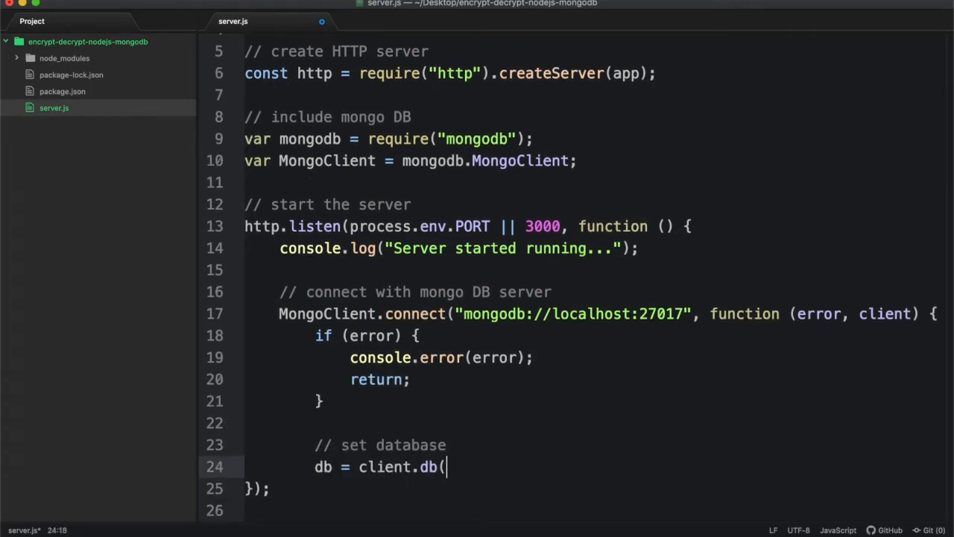
Select the encrypt_decrypt_string database, log 'Database connected' and add a routes comment.
type("\"encrypt_decrypt_s")
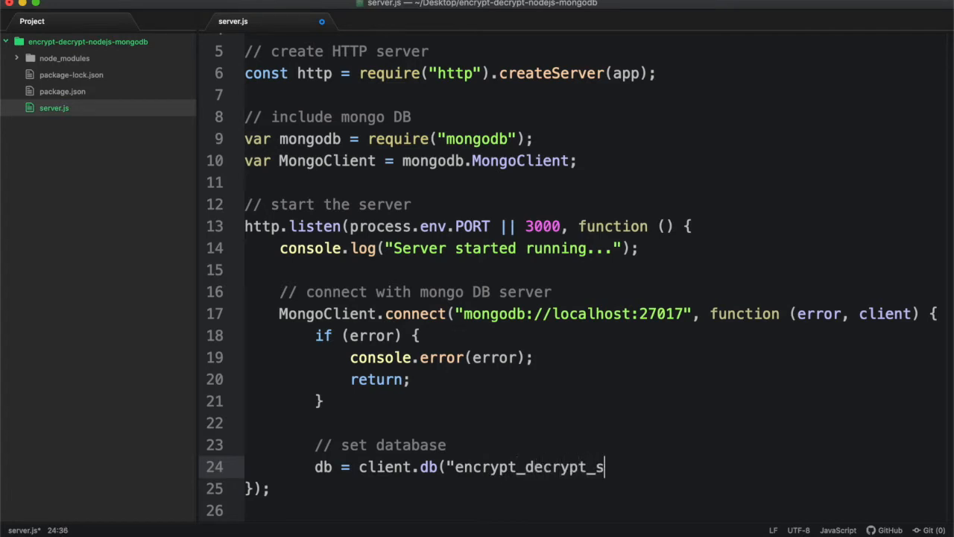
type("tring\");")
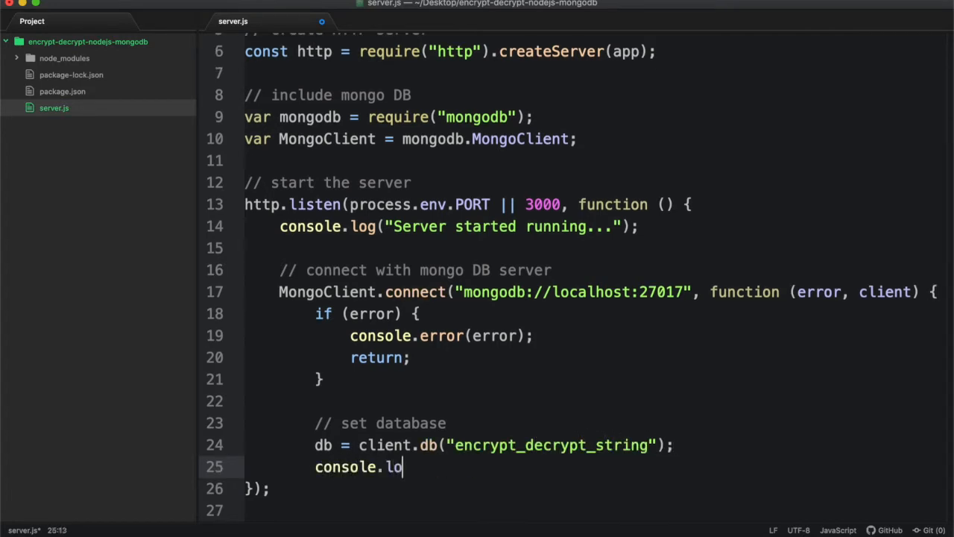
type("g(\"Database connected\");")
type("// [routes g")
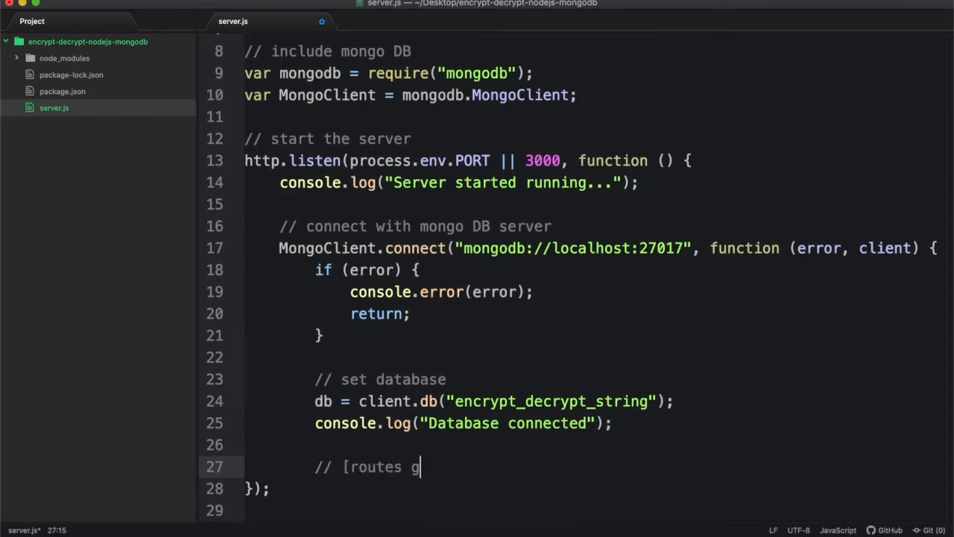
type("oes here]")
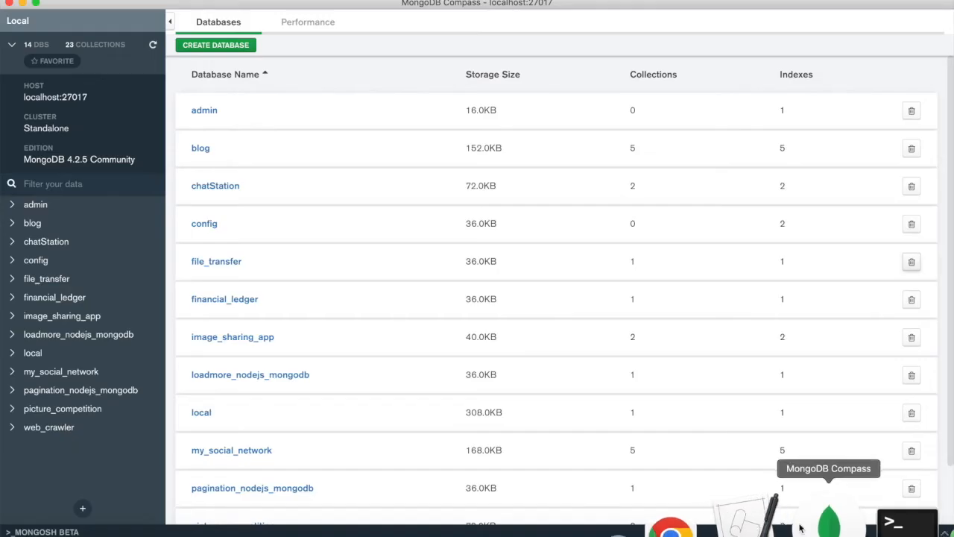
Switch to MongoDB Compass to view the databases on localhost:27017.
left_click(153, 45)
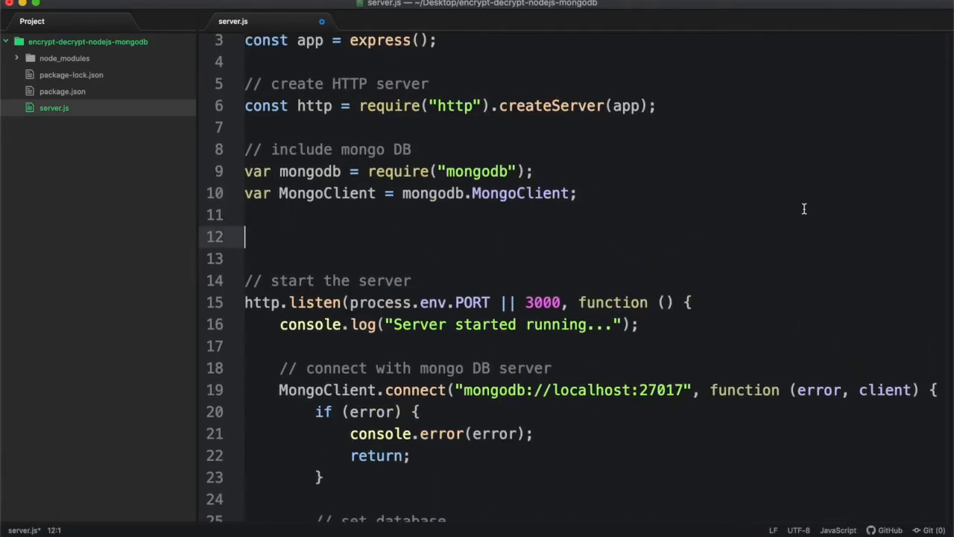
Require the crypto module and set the algorithm to 'aes-256-cbc'.
type("// include crypto module")
left_click(593, 259)
type("const cry")
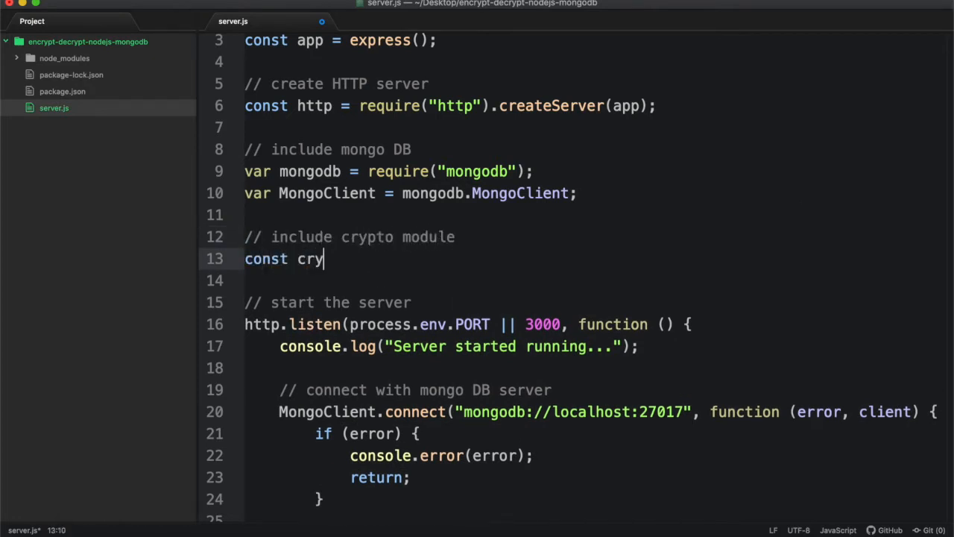
type("pto = require(\"crypto\");")
type("co")
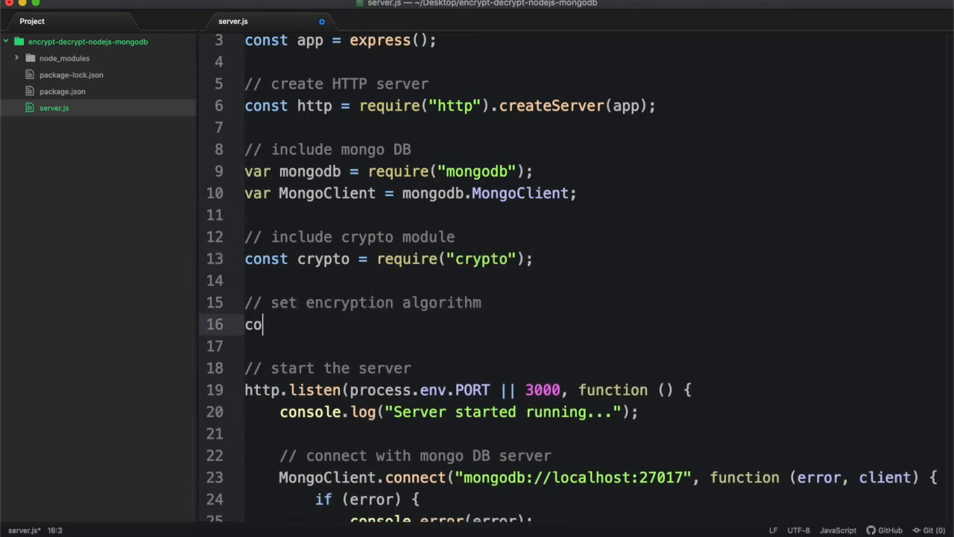
type("nst algorithm = 'a")
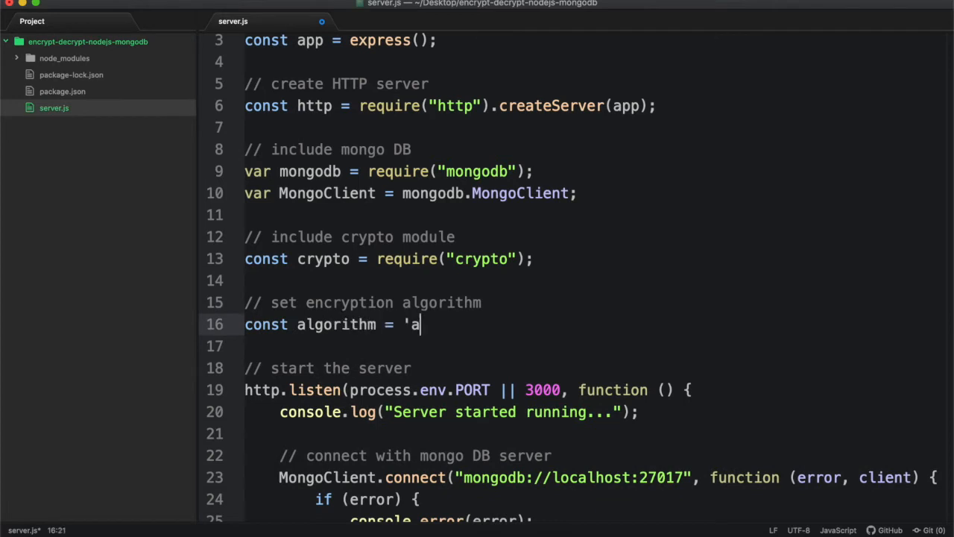
type("es-256-cbc';")
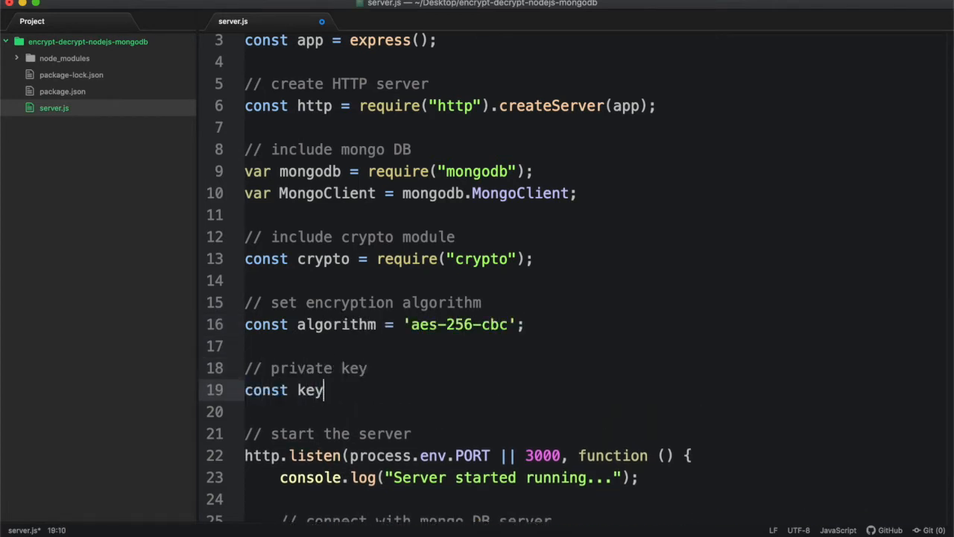
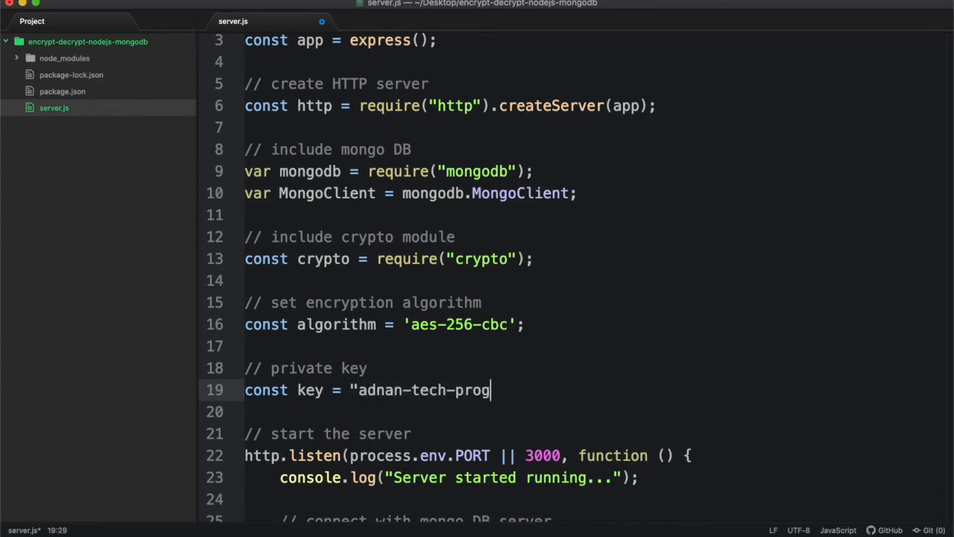
type("// random 16 digit initialization")
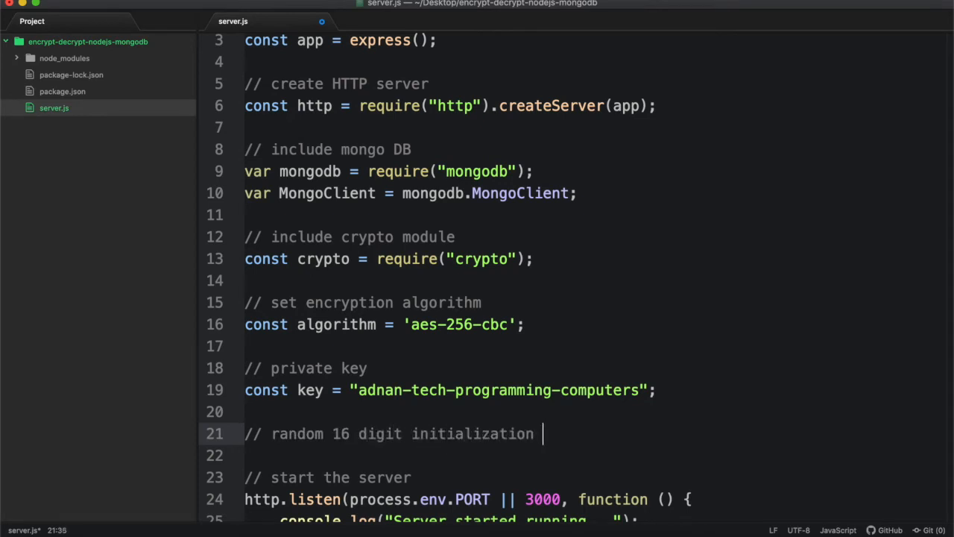
type("vector")
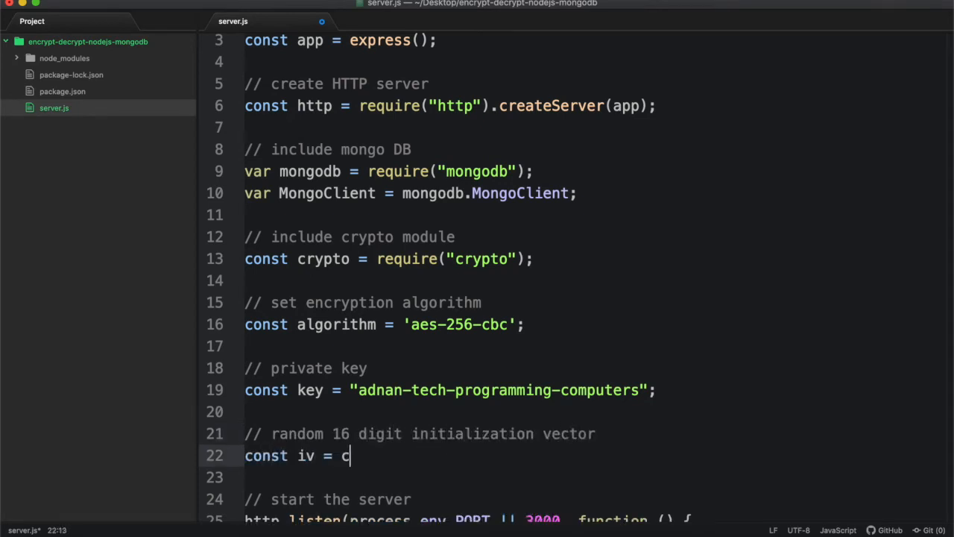
type("rypto.randomBytes(")
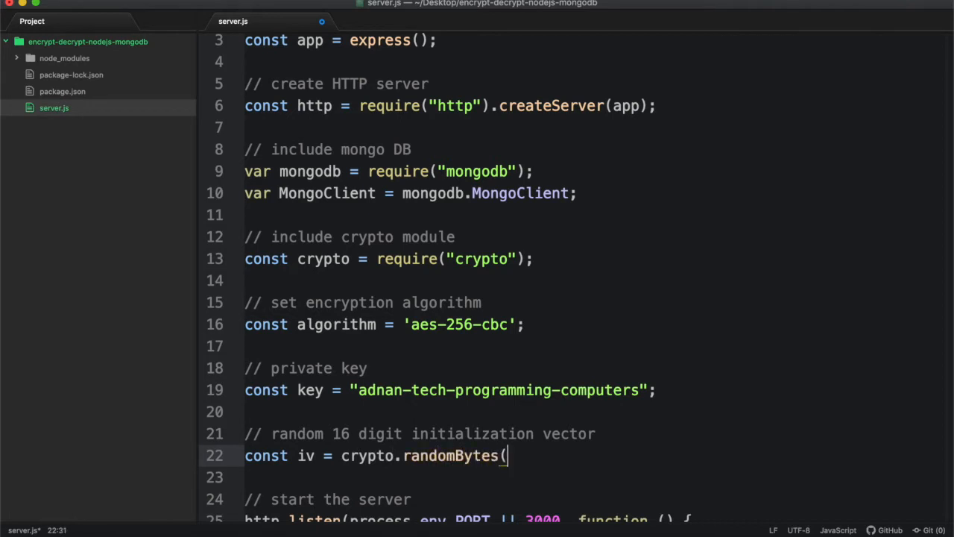
type("16);")
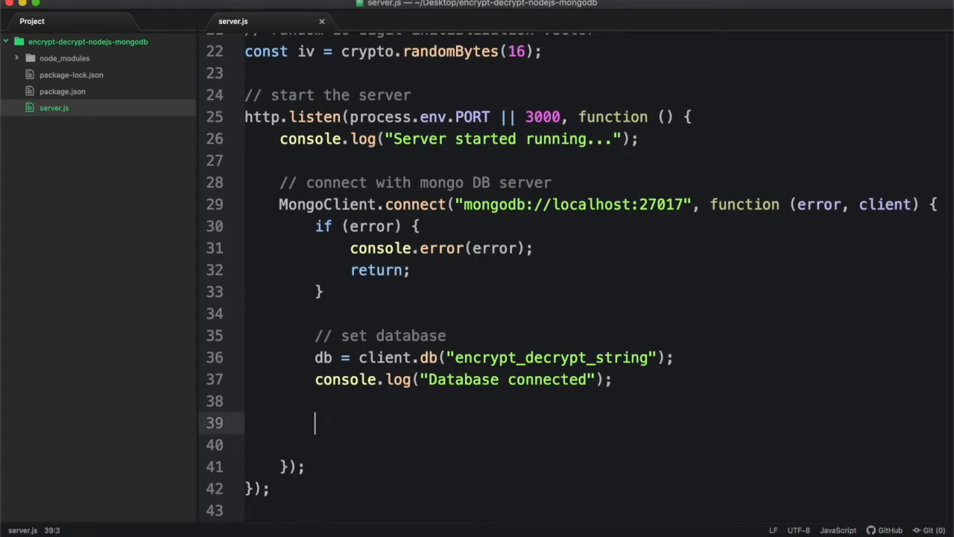
Start an async /encrypt/:message GET route that reads the message from request params.
type("// route")
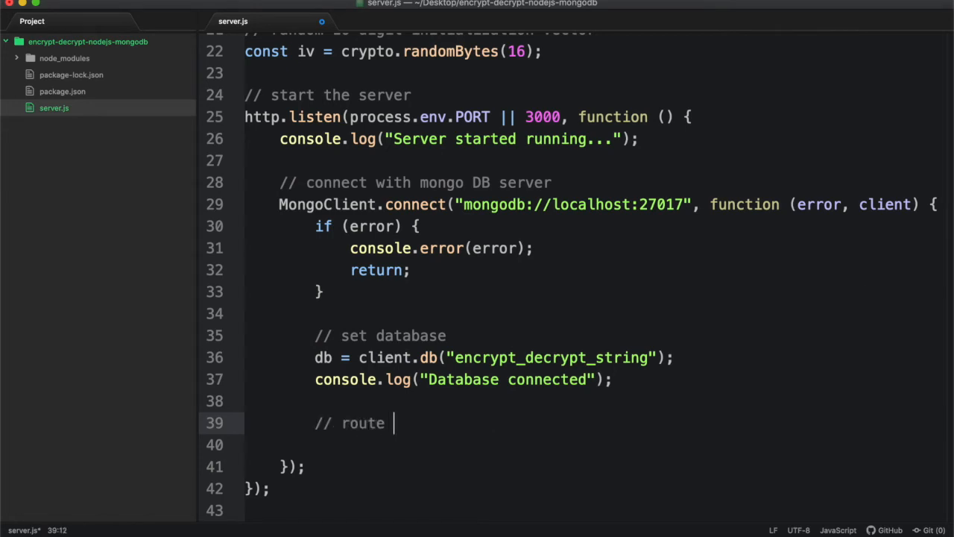
type("to encrypt the mes")
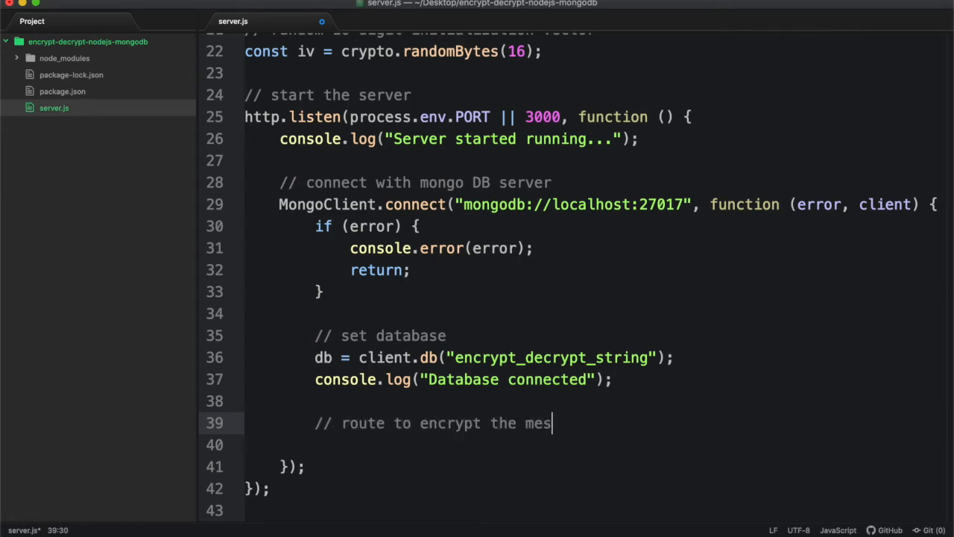
type("sage")
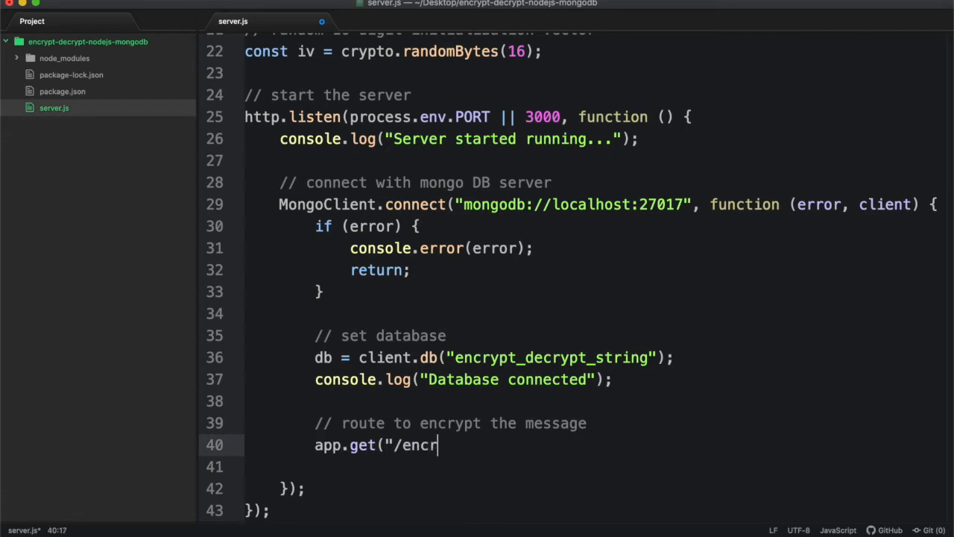
type("ypt/:message\", asy")
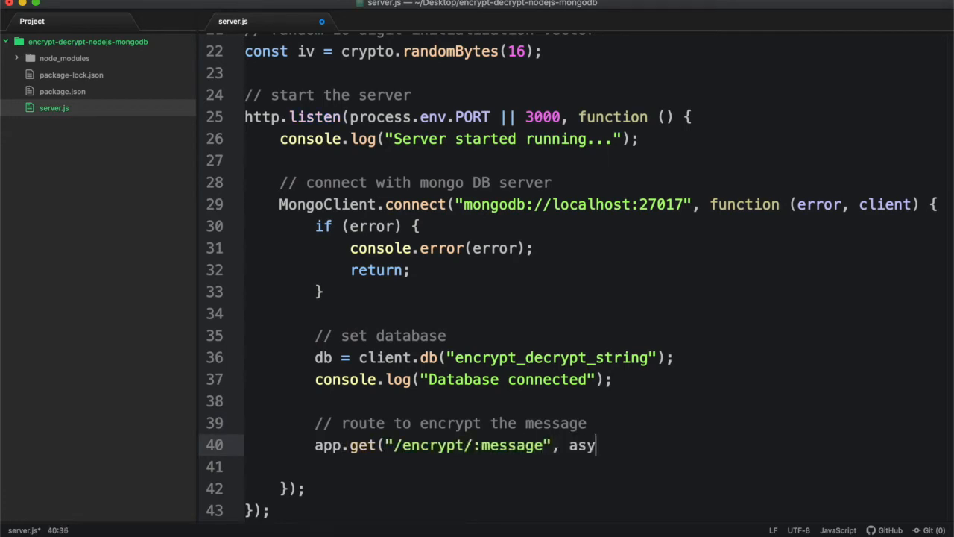
type("nc function (request, result) {")
left_click(600, 467)
type("// get message from URL")
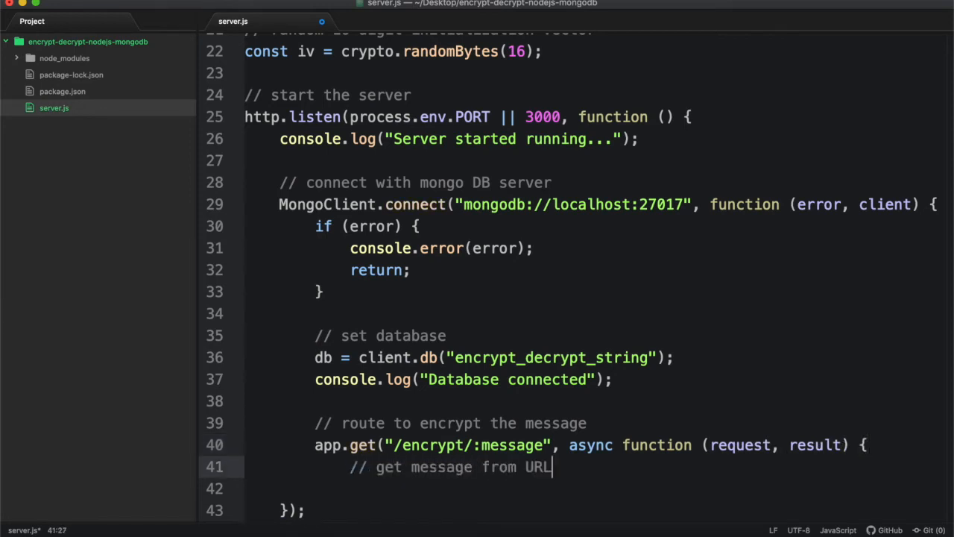
type("const message = request.params.message;")
type("// encrypt the")
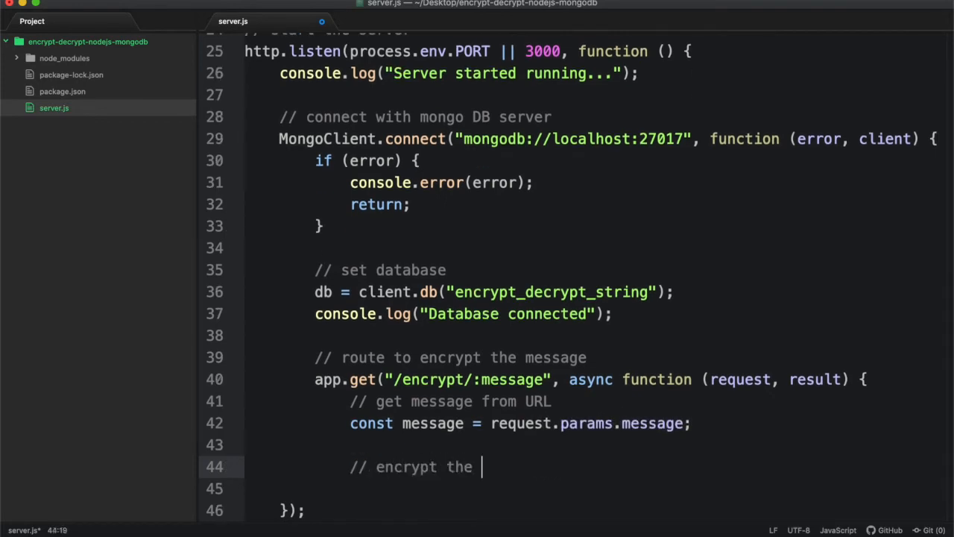
type("string using encryption algorithm, p")
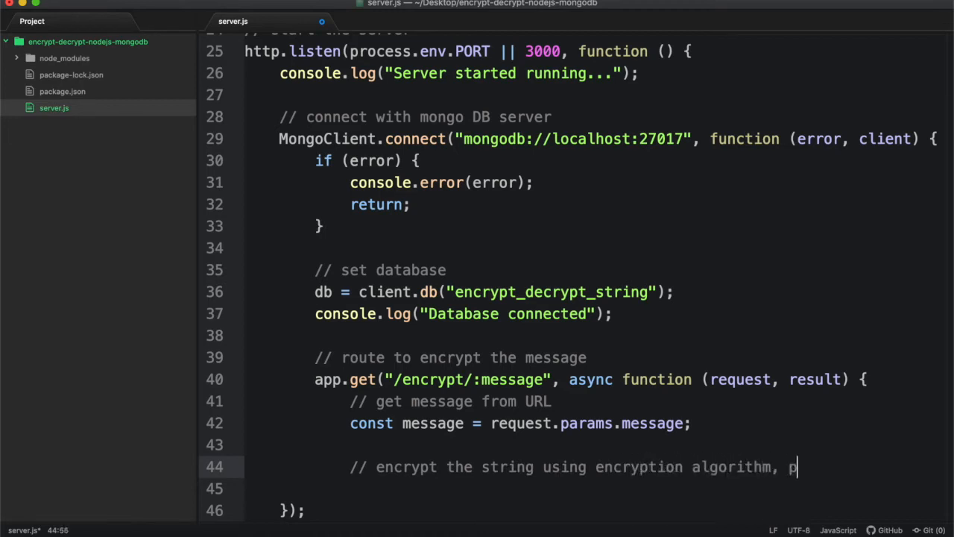
type("rivate key and initialization vecto")
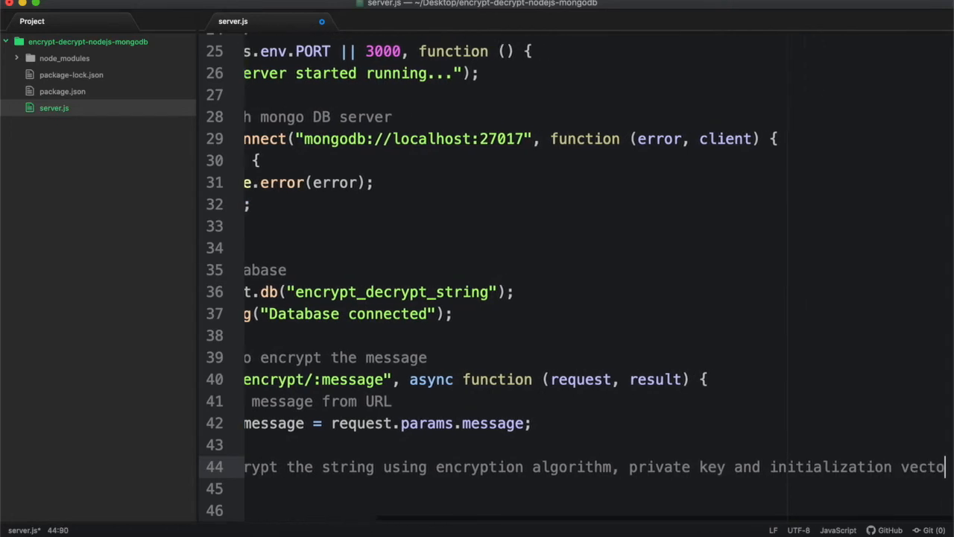
Create a cipher with algorithm, key and iv, and hex-encode the message.
type("const cipher = cr")
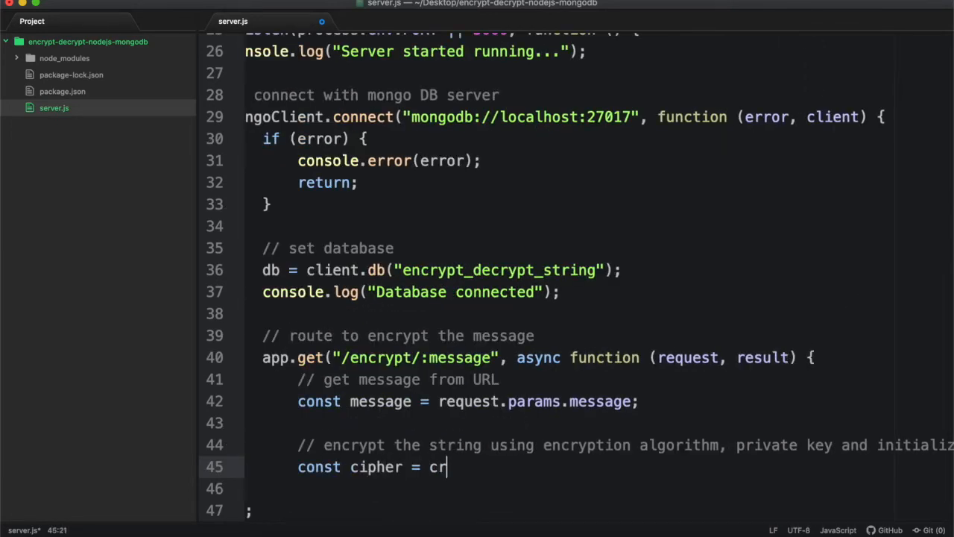
type("ypto.createCipher")
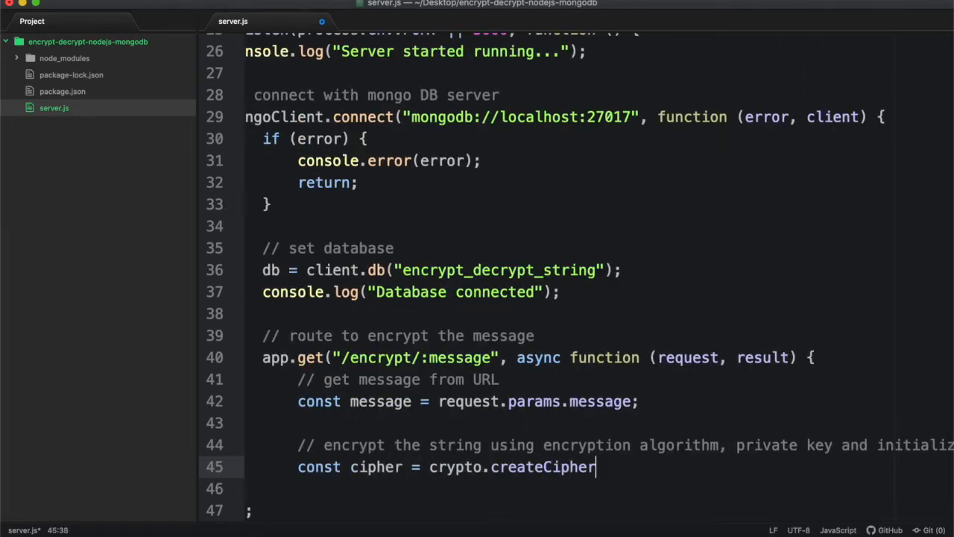
type("iv(algorithm, key,")
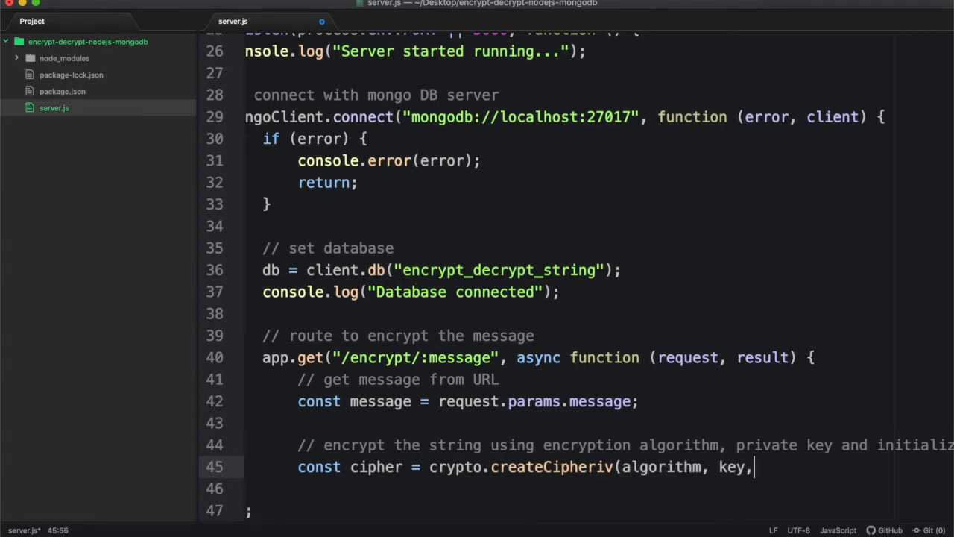
type("iv);")
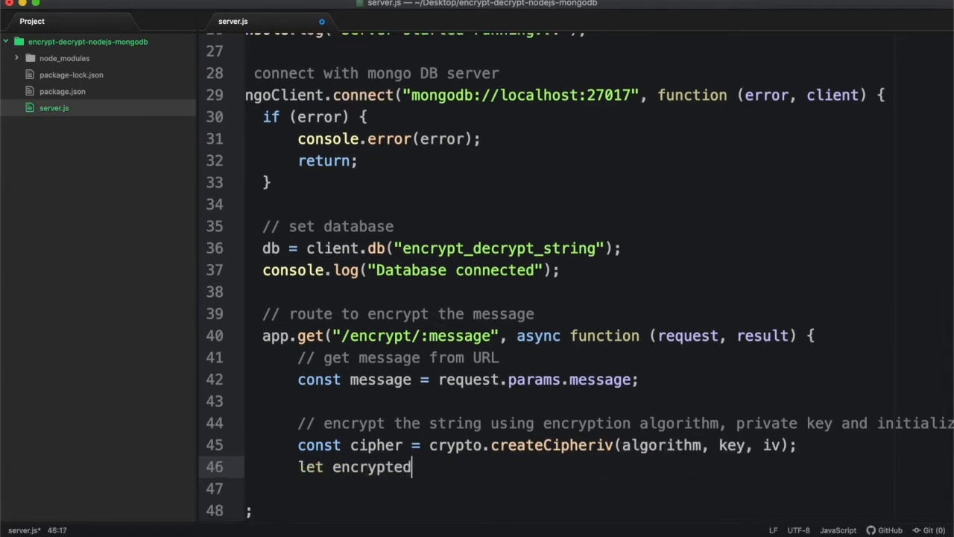
type("Data = cipher.upda")
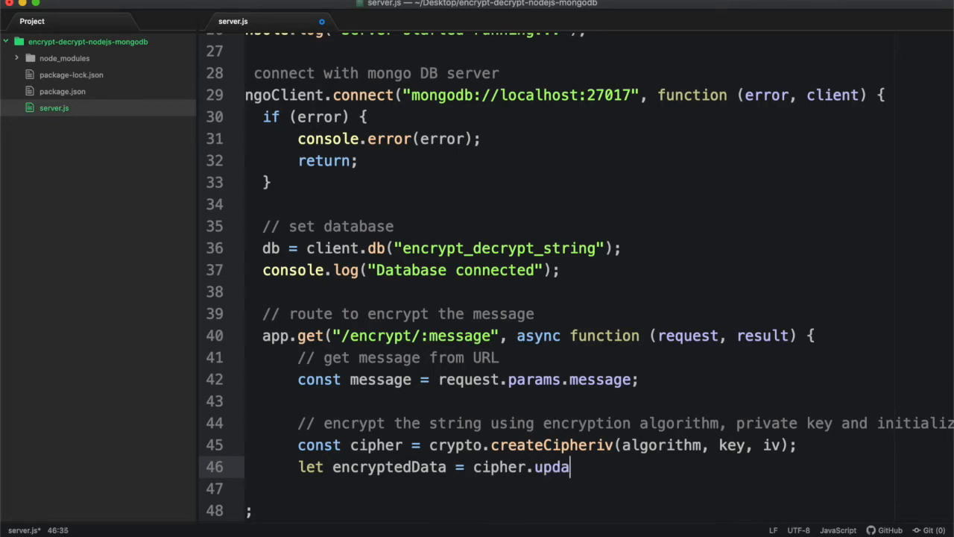
type("te(message, \"utf-8\", \"hex\");")
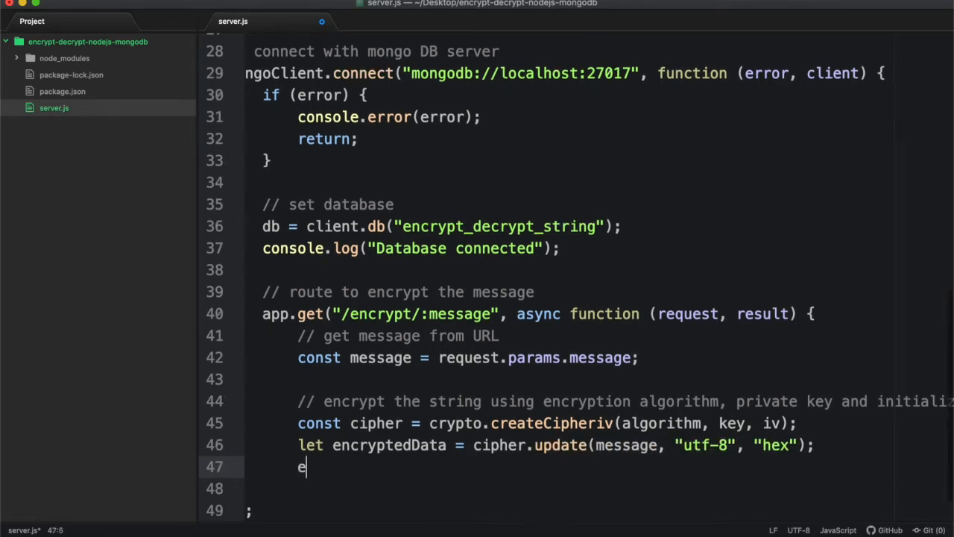
type("ncryptedData += cipher.fi")
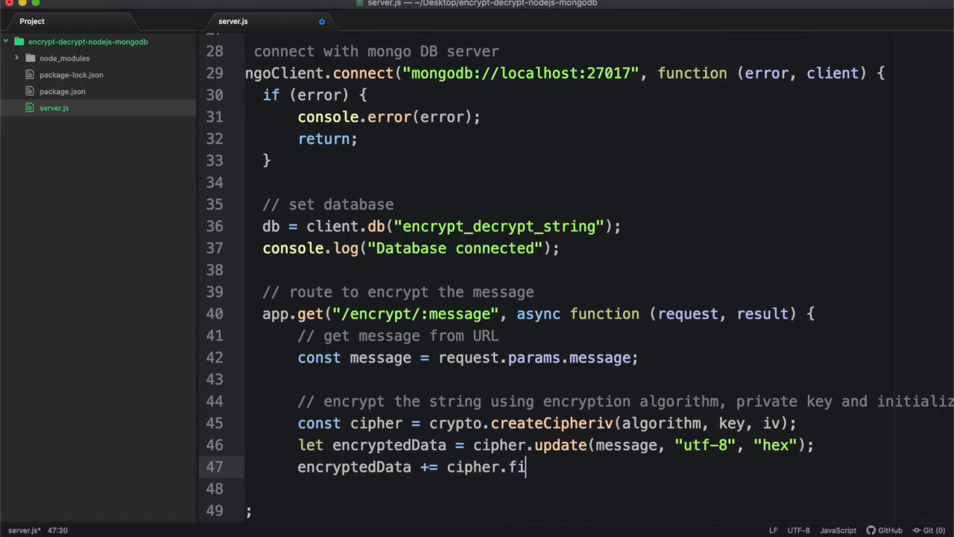
Finish the hex cipher output and convert the IV to base64.
type("nal(\"hex\");")
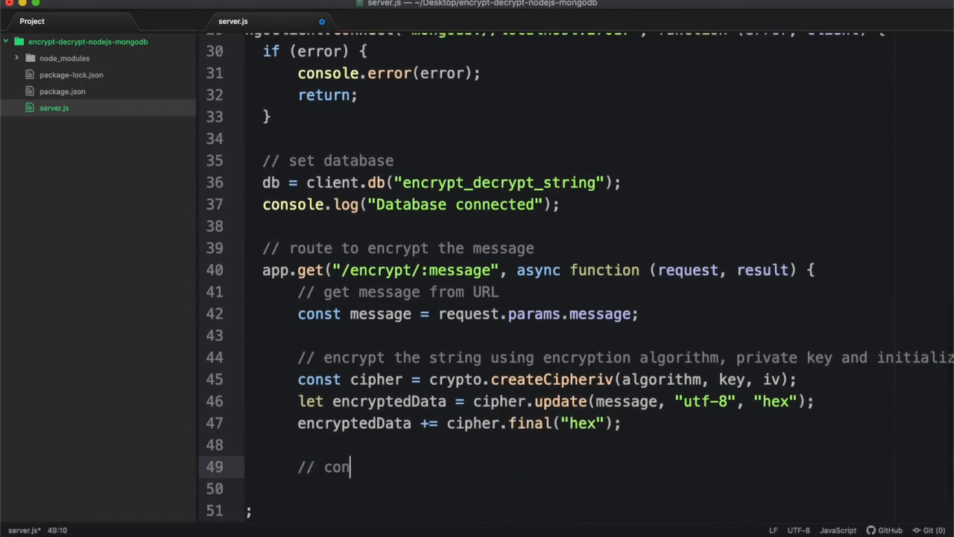
type("vert the ini")
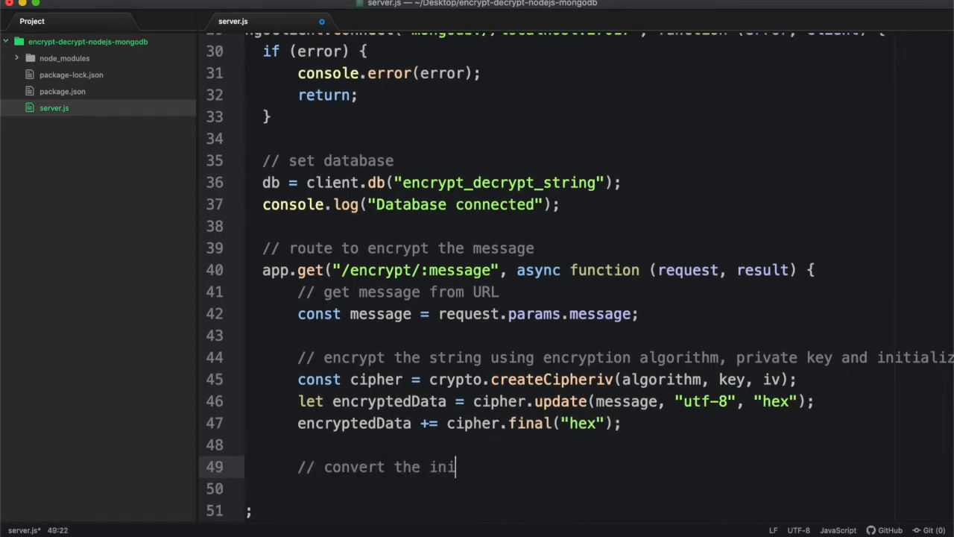
type("tialization vector to base64 string")
left_click(601, 488)
type("const base64data")
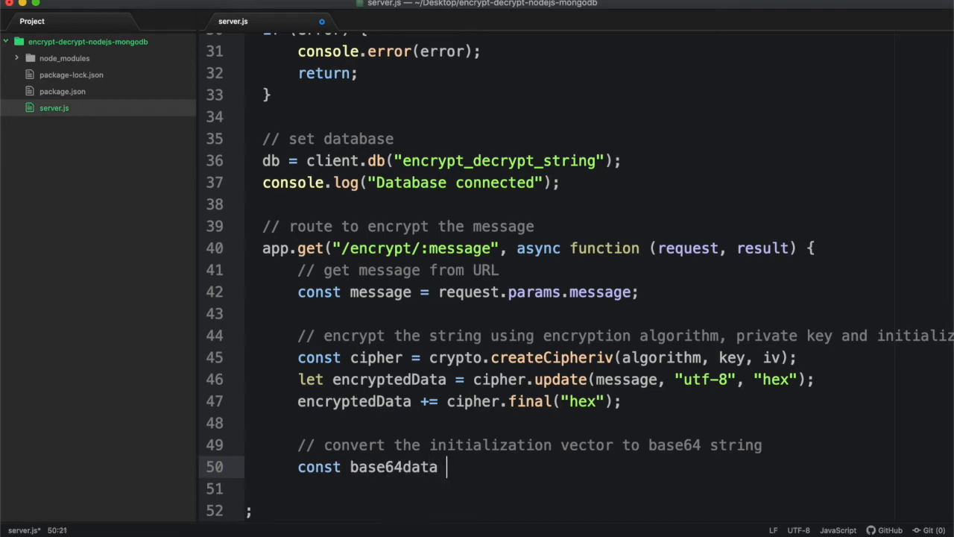
type("= Buffer.from(iv,")
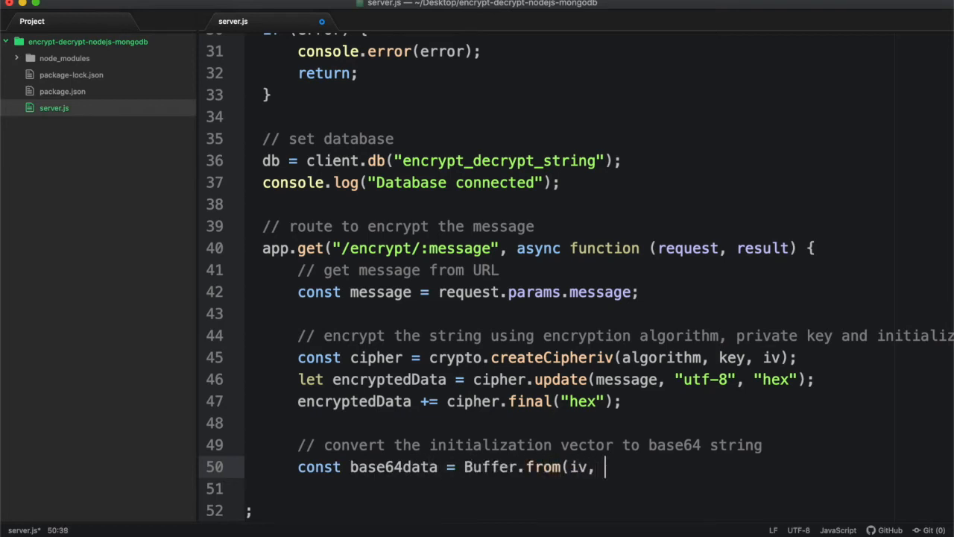
type("'binary').toString")
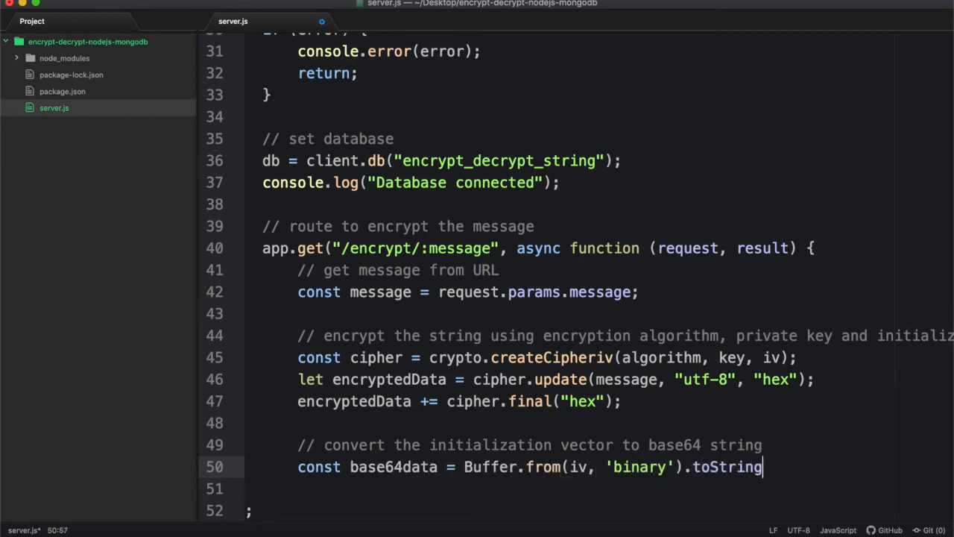
type("('base64');")
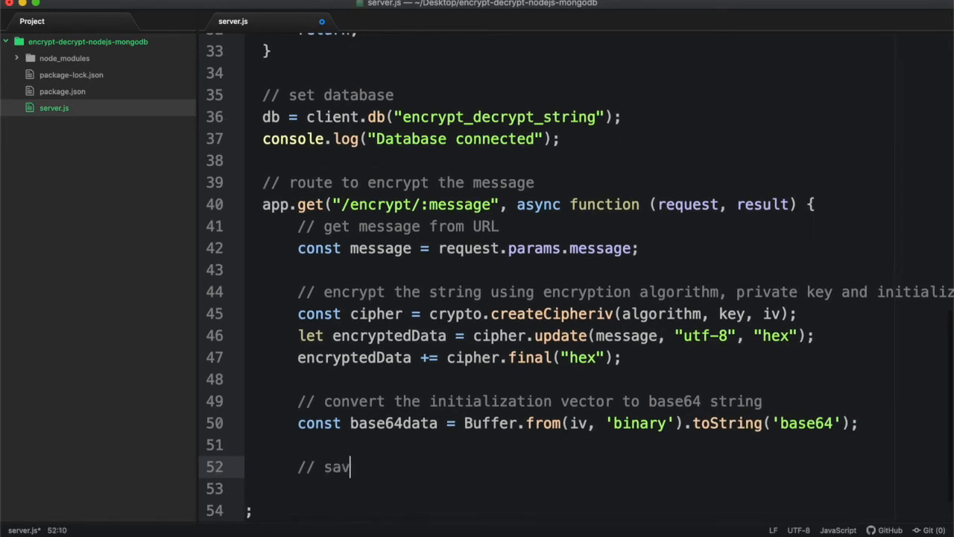
Insert the IV and encryptedData into the strings collection.
type("e encrypted string")
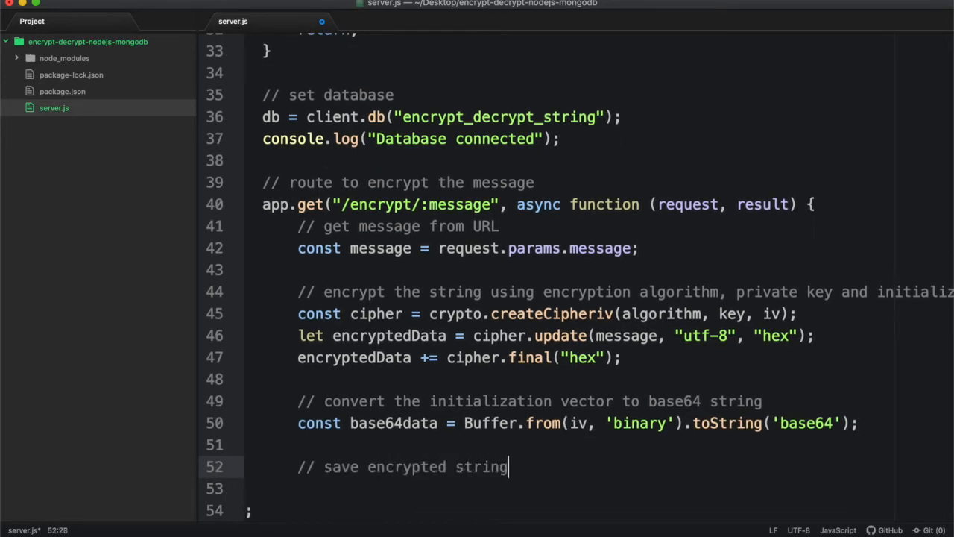
type("along wtih initi")
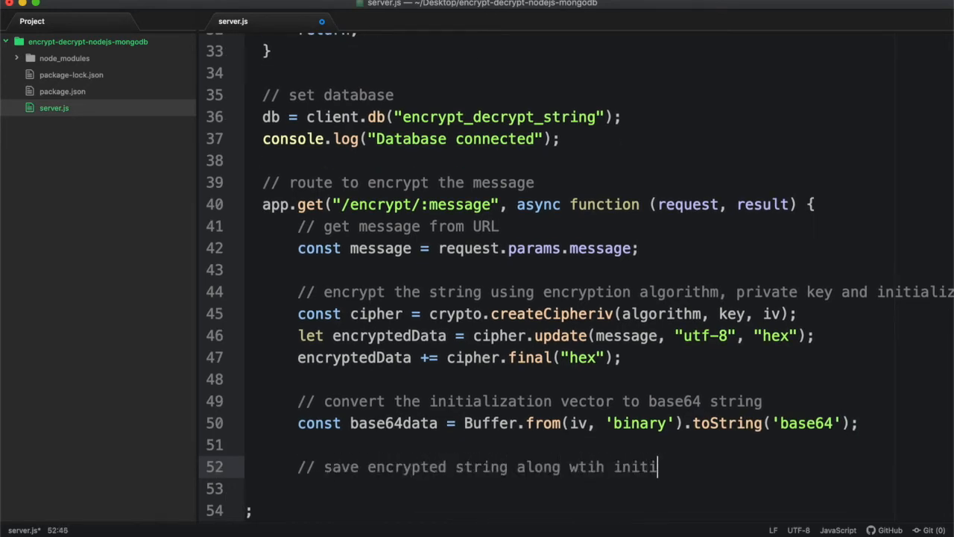
type("alization vector in database")
left_click(600, 488)
type("await db")
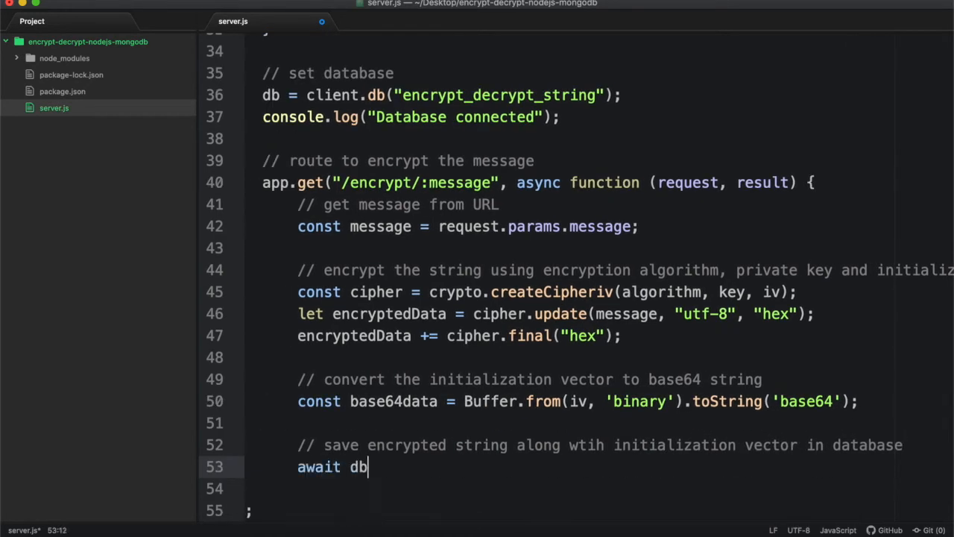
type(".collection(\"strings\").insertOne({")
type("encr")
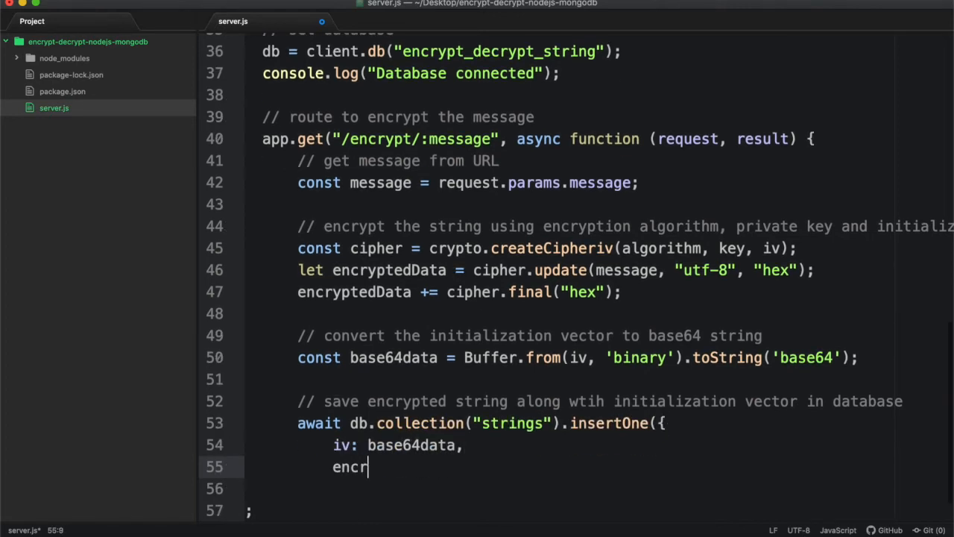
type("yptedData: encryptedData")
type("// show t")
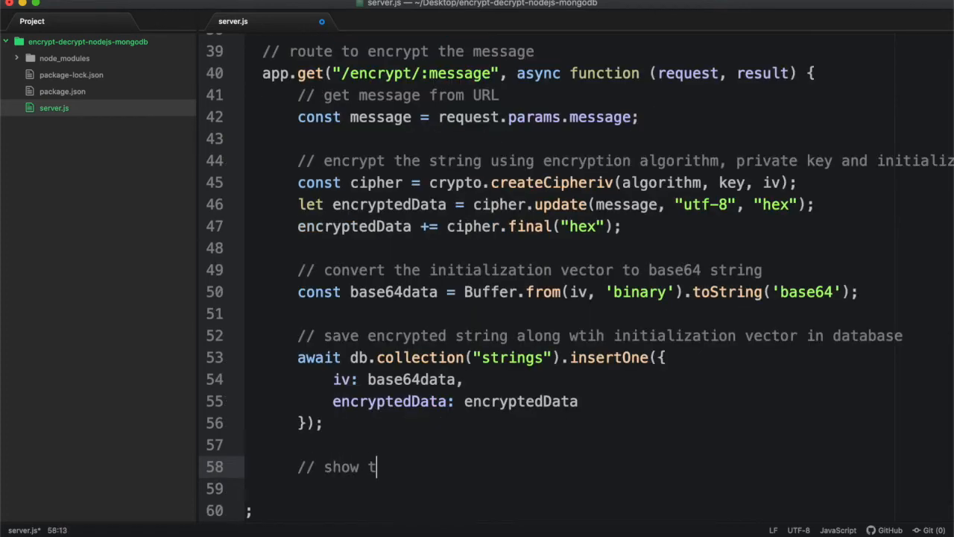
type("he encrypted messa")
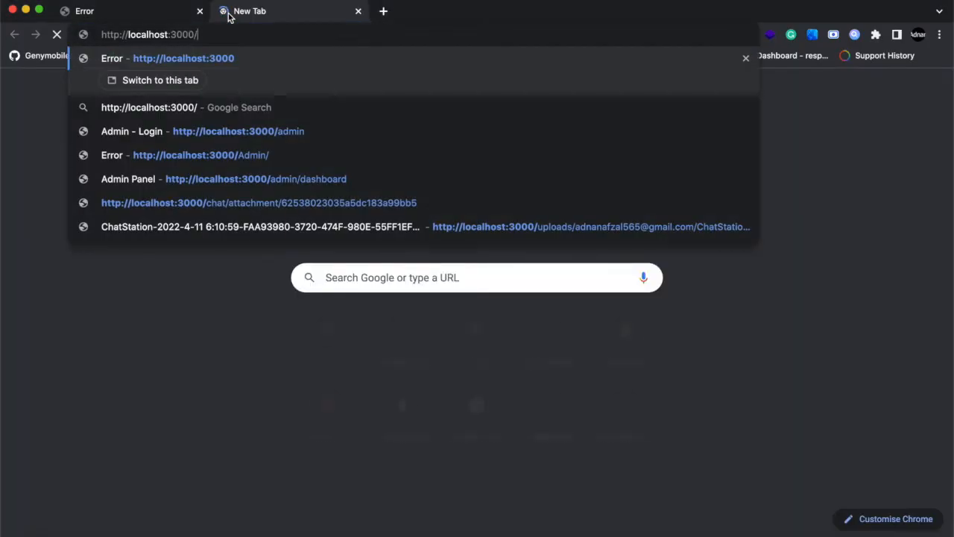
Request localhost:3000/encrypt/ with a test message in a new tab.
type("encrypt/")
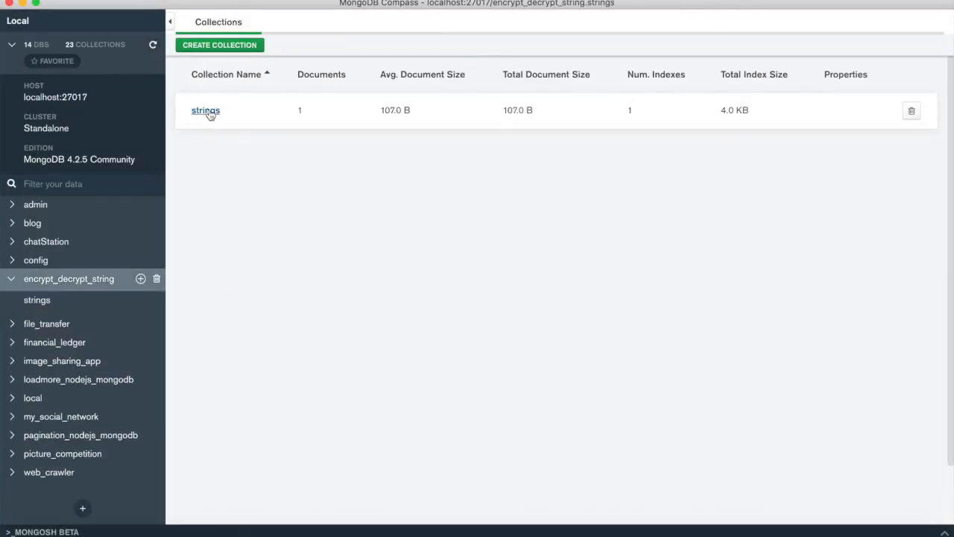
View the single stored document in Compass's strings collection, then return to Atom.
left_click(205, 109)
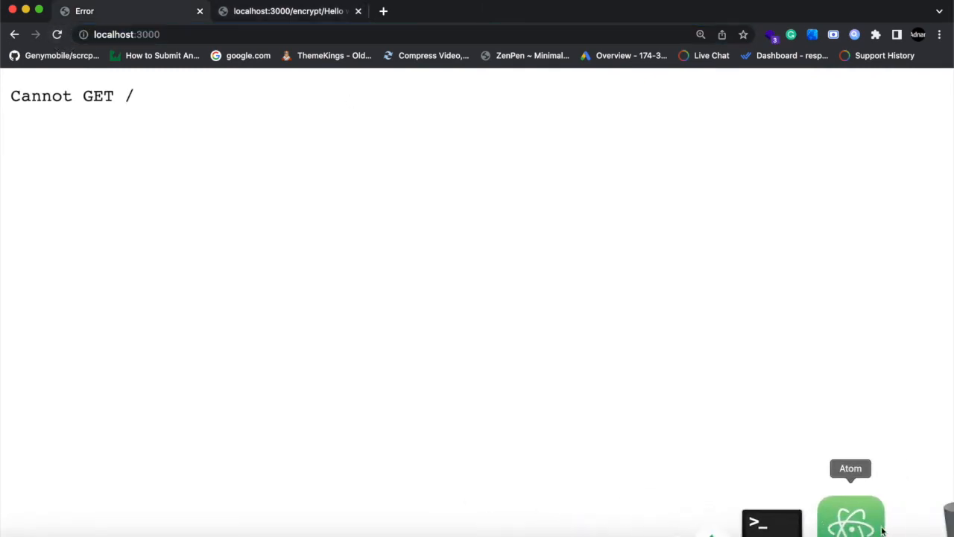
left_click(851, 514)
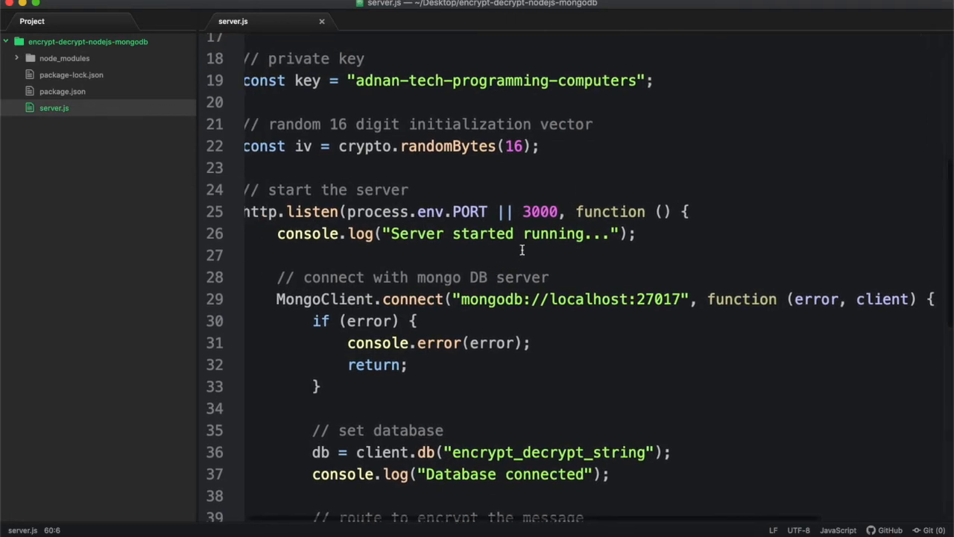
Below the initialization vector line, add app.set("view engine", "ejs") with a comment.
left_click(610, 146)
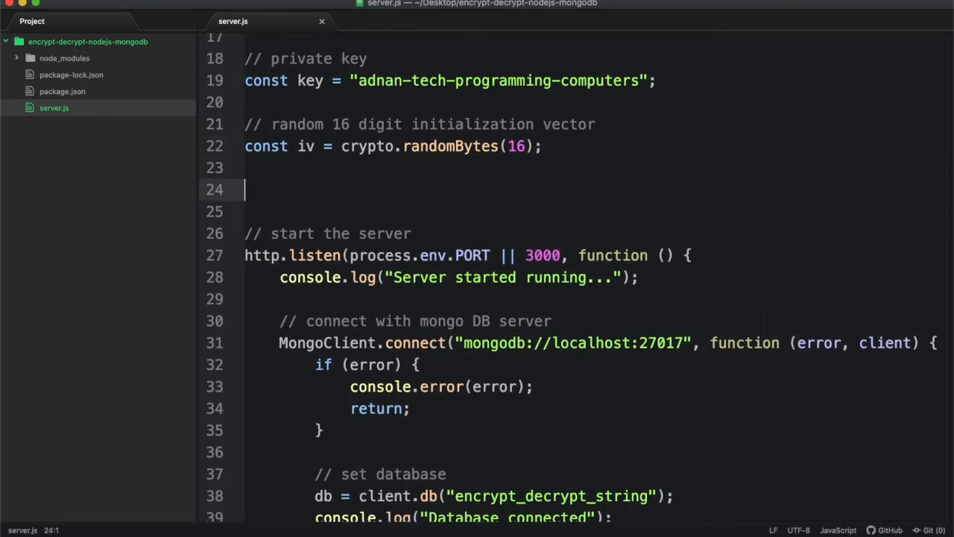
type("// set templat")
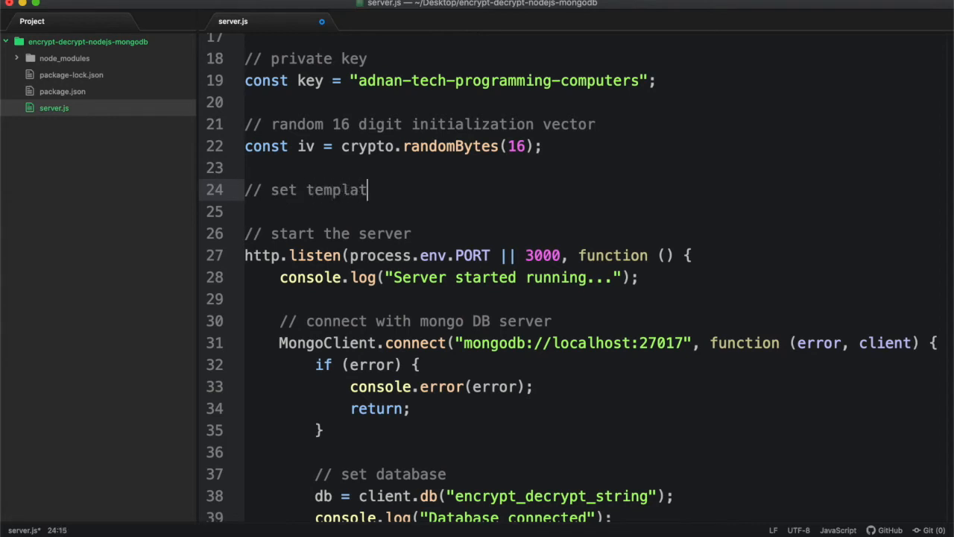
type("ing engine as EJS")
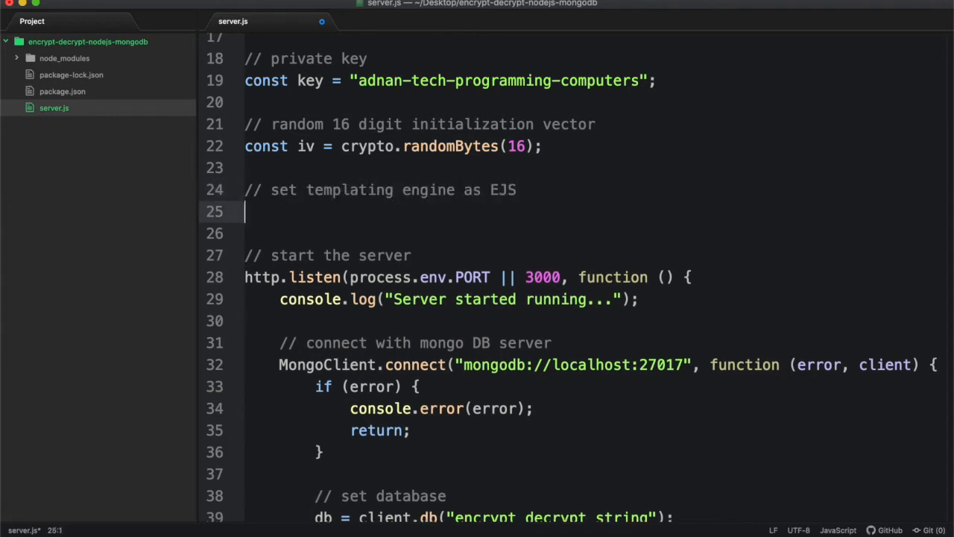
type("app.set(\"view engi")
type("// r")
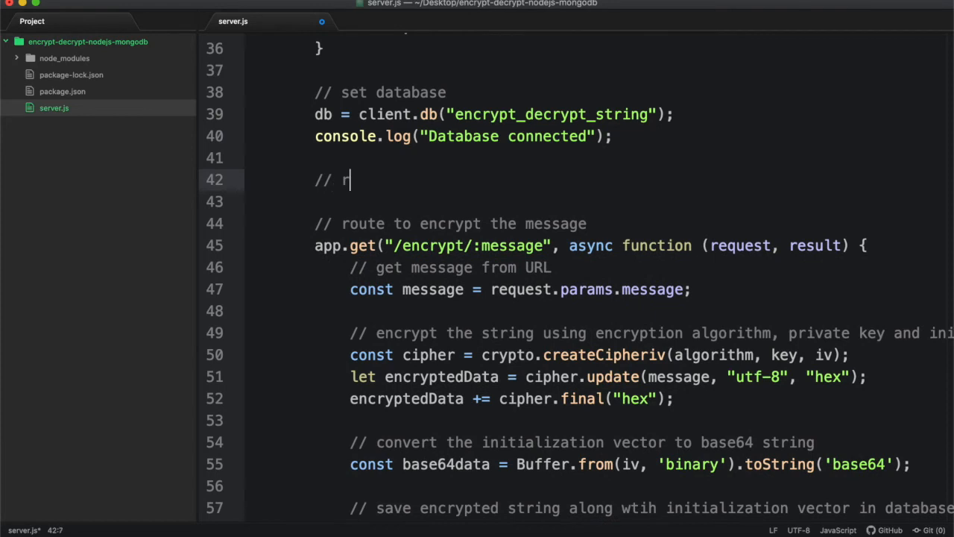
Add an async app.get("/") route rendering index with all strings sorted newest-first.
type("oute to show all e")
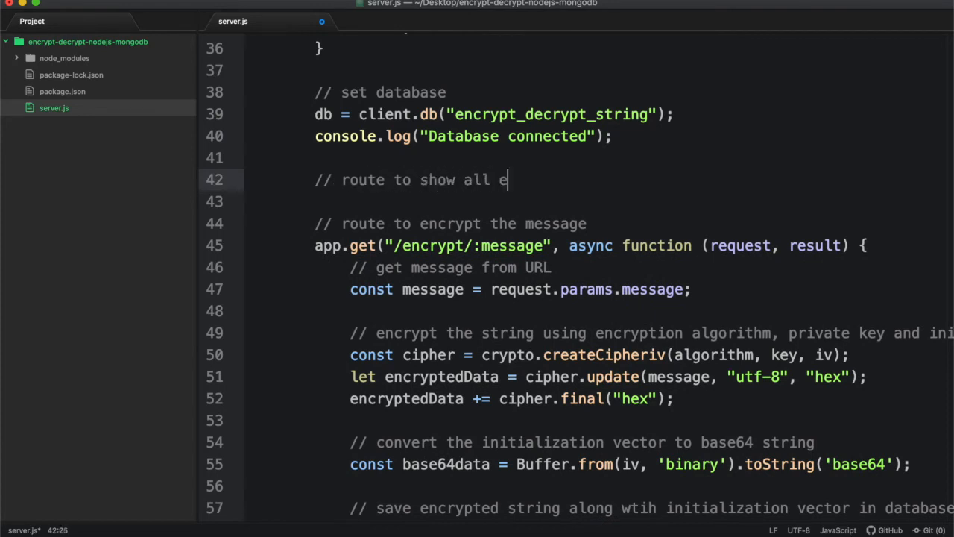
type("ncrypted messages")
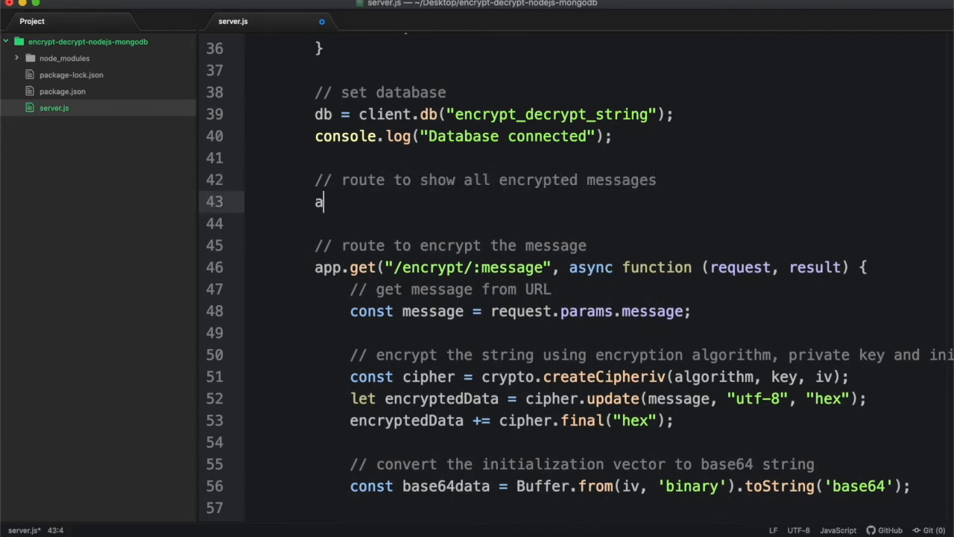
type("pp.get(\"/\", async")
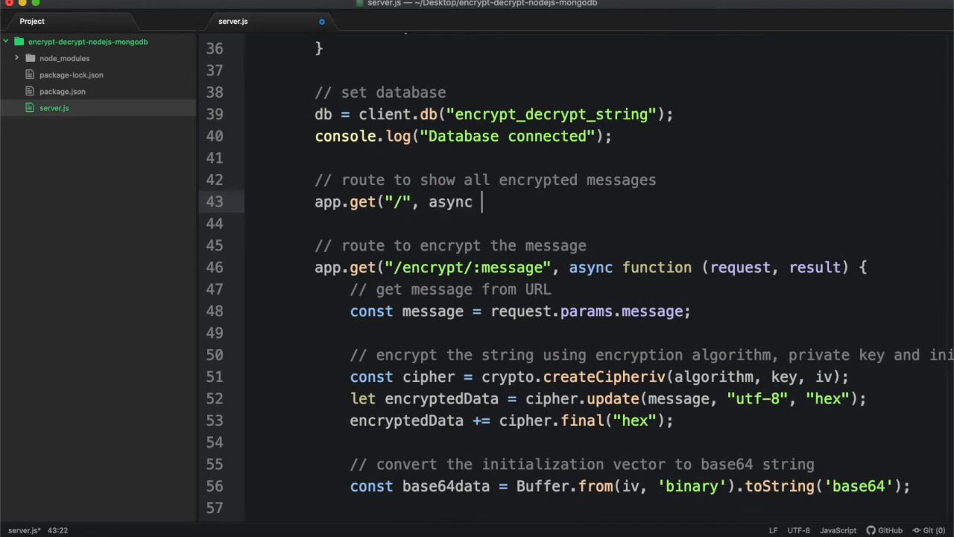
type("function (request, result) {")
left_click(600, 224)
type("// get")
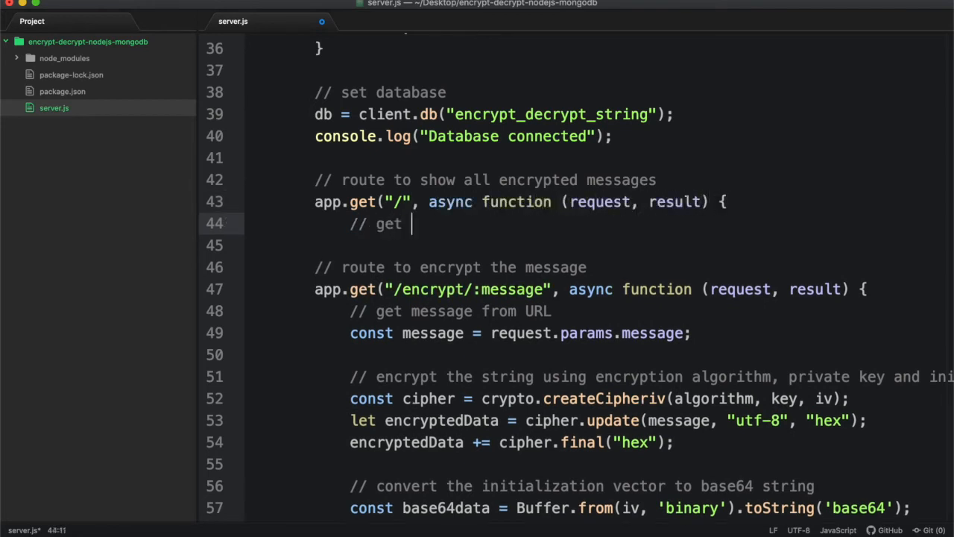
type("all data from database")
type("const data =")
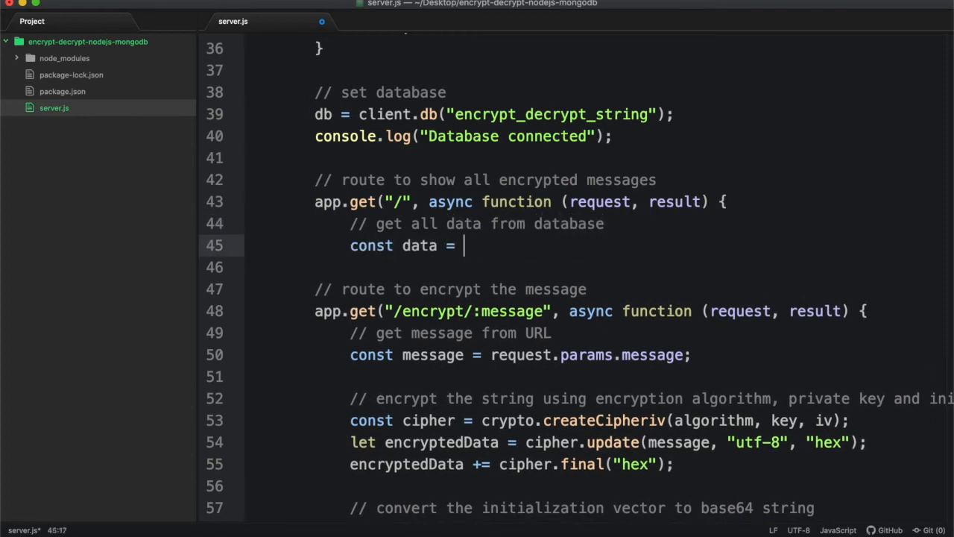
type("await db.collection(\"strings\"")
type("re")
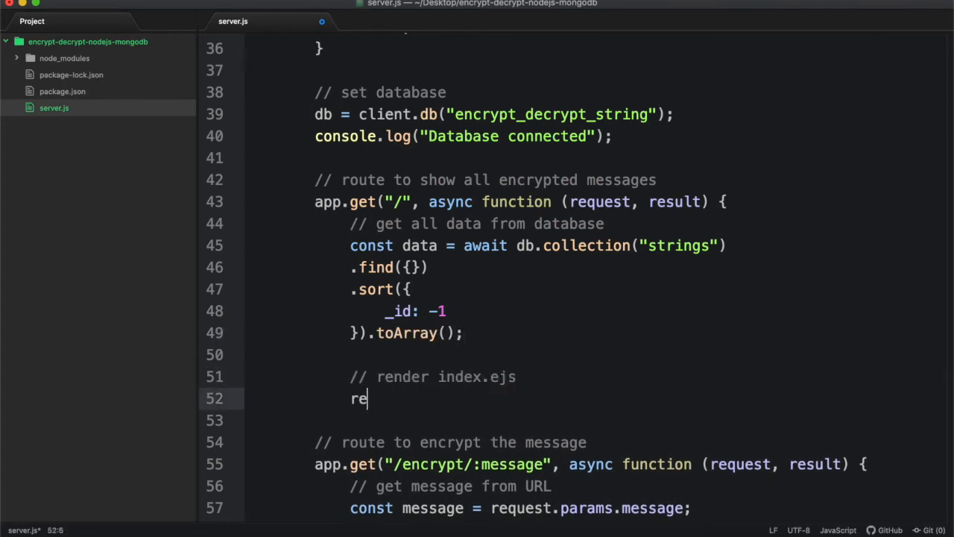
type("sult.render(\"index\", {")
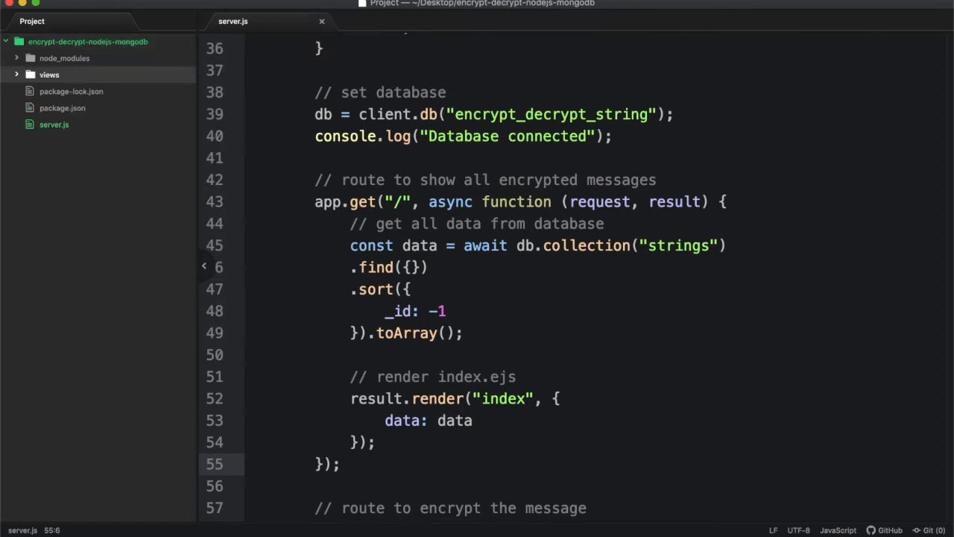
double_click(505, 398)
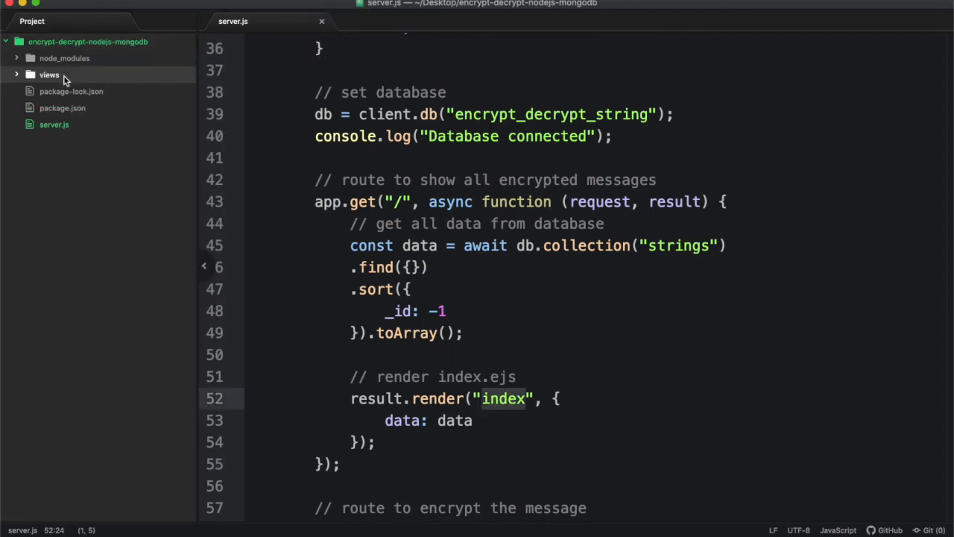
Create views/index.ejs with a table linking each encryptedData to /decrypt/<encryptedData> with target="_blank".
right_click(50, 75)
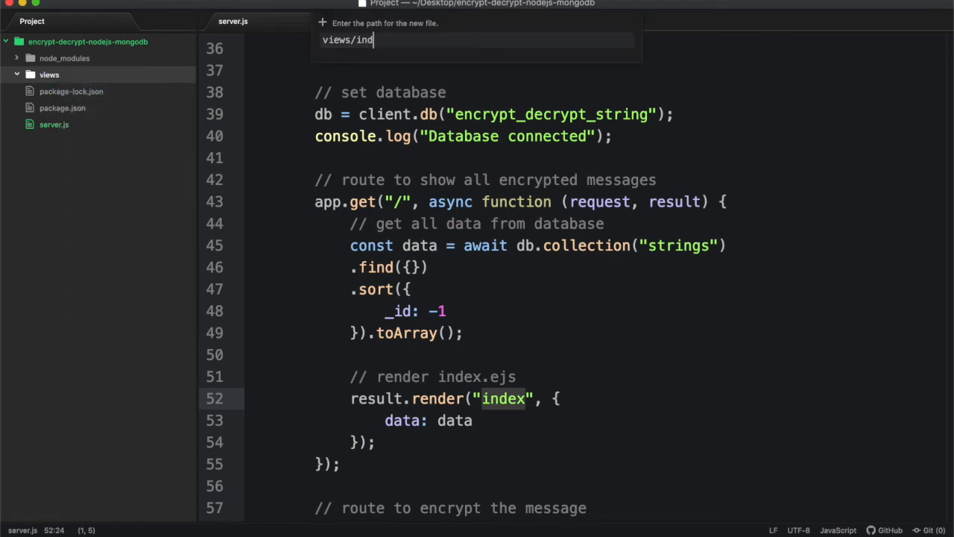
key("enter")
type("<% for (let")
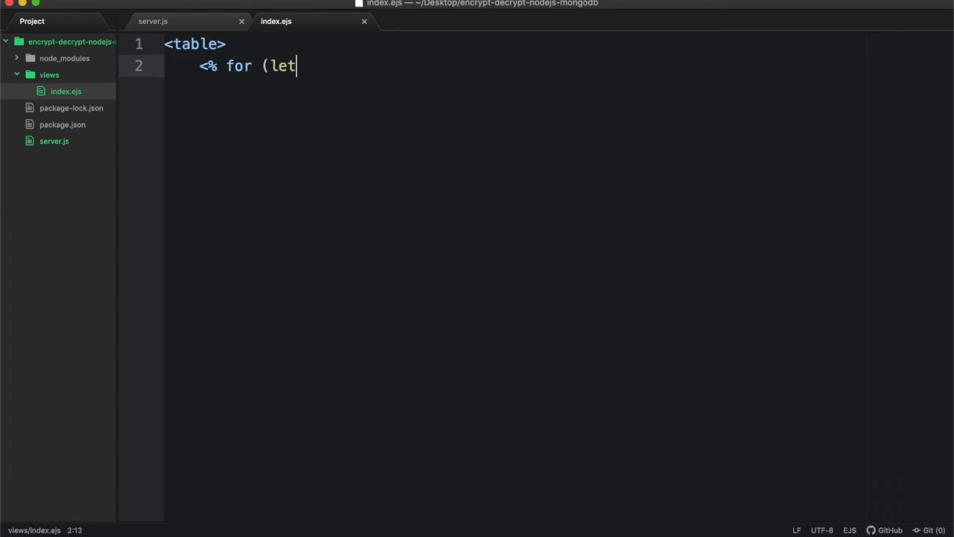
type("d in data) { %>")
type("<a href=\"/d")
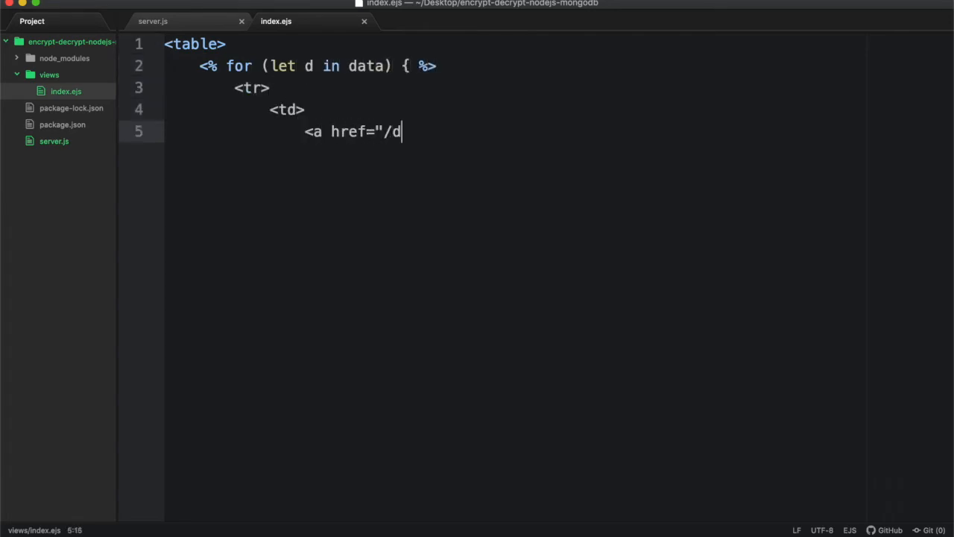
type("ecrypt/<%= data[d]")
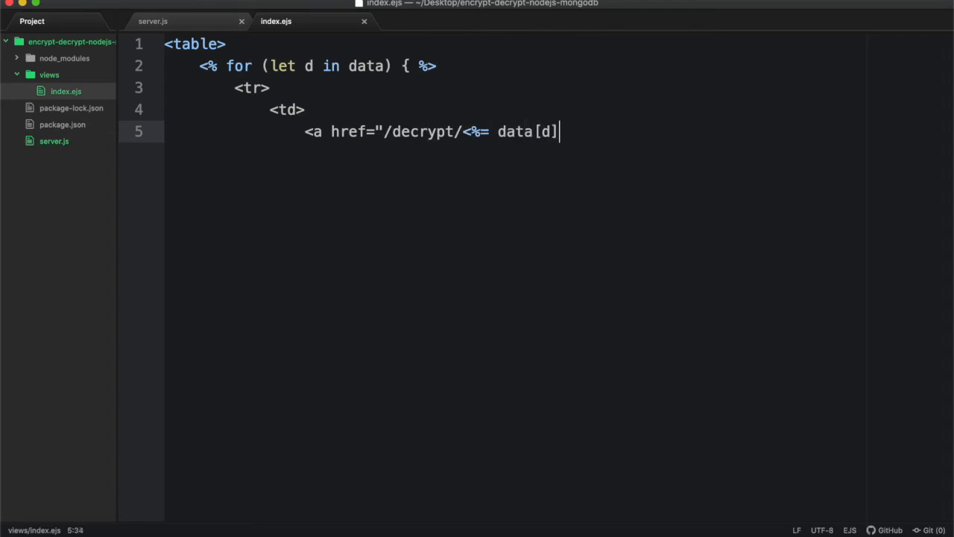
type(".encryptedData %>\"")
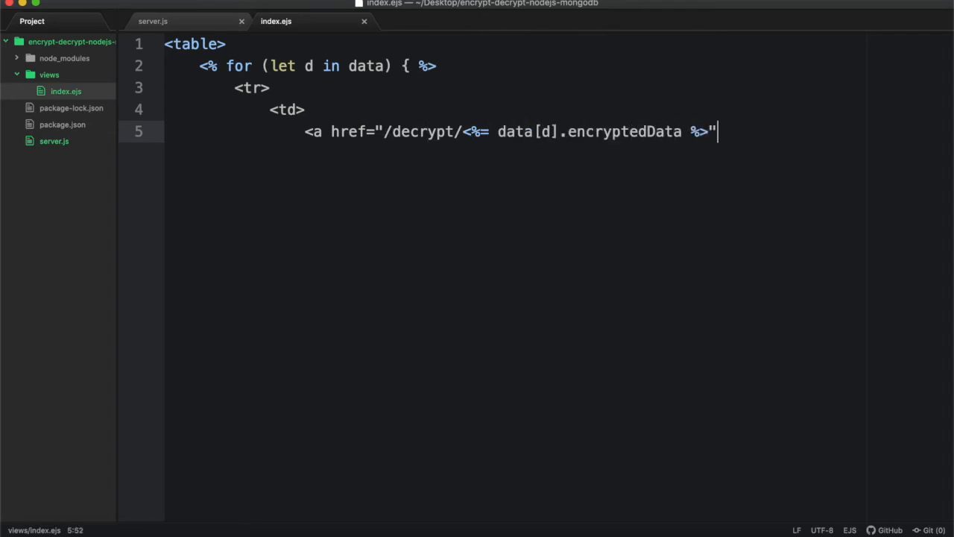
type("target=\"_blank\">")
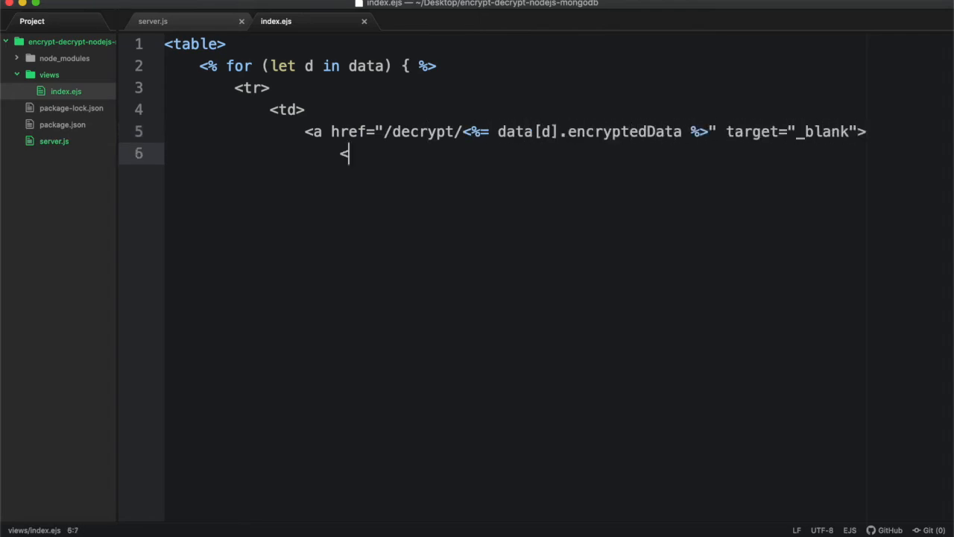
type("<%= data[d].encryptedData %>")
type("</tab")
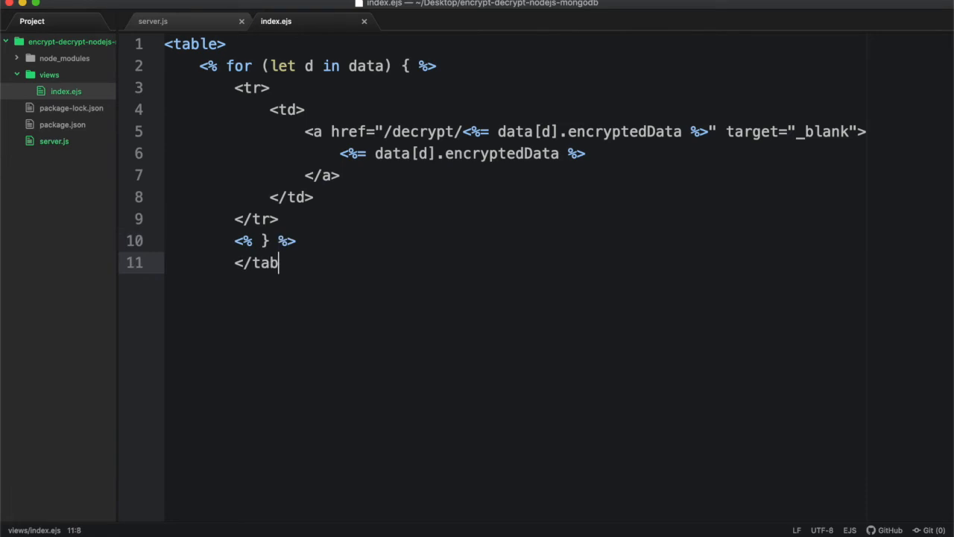
type("le>")
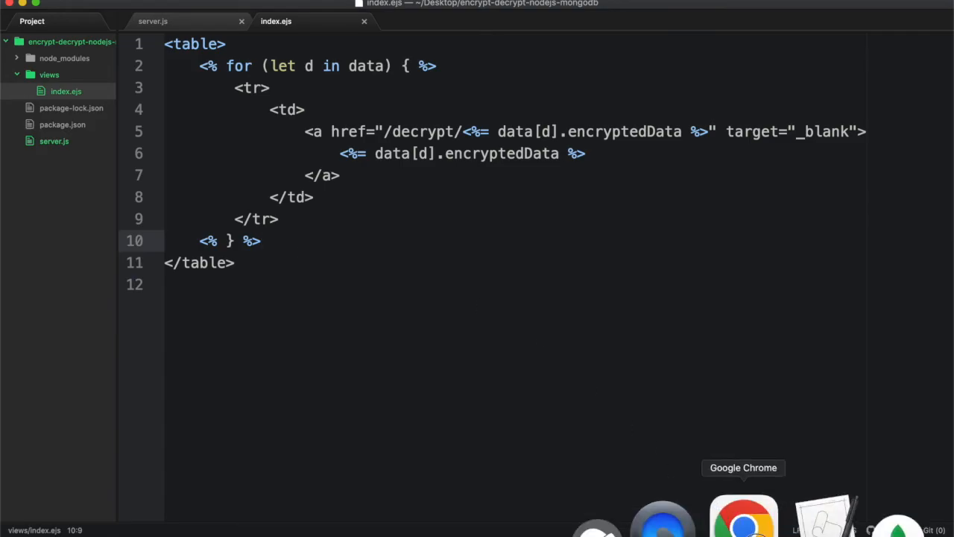
Refresh the strings collection, then open the first encrypted link, getting Cannot GET /decrypt.
left_click(743, 514)
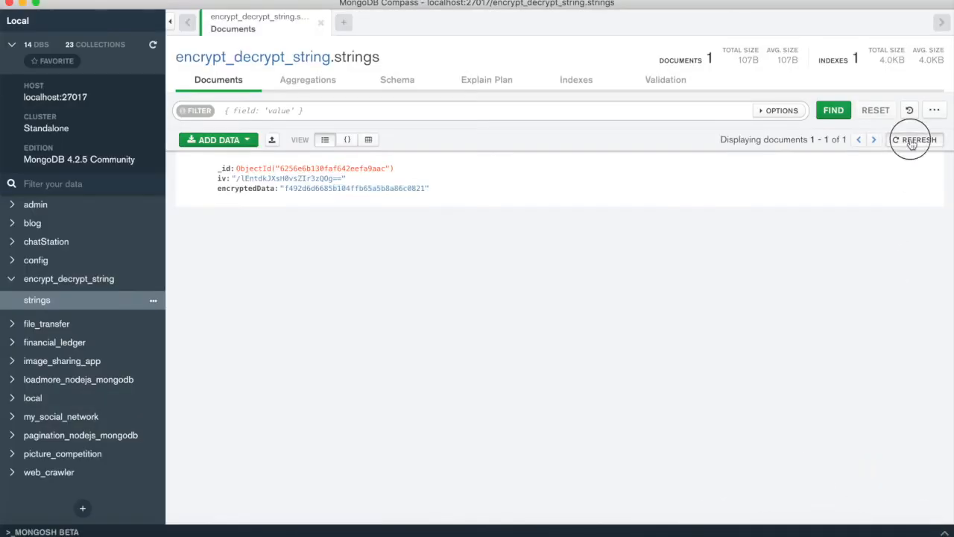
left_click(915, 139)
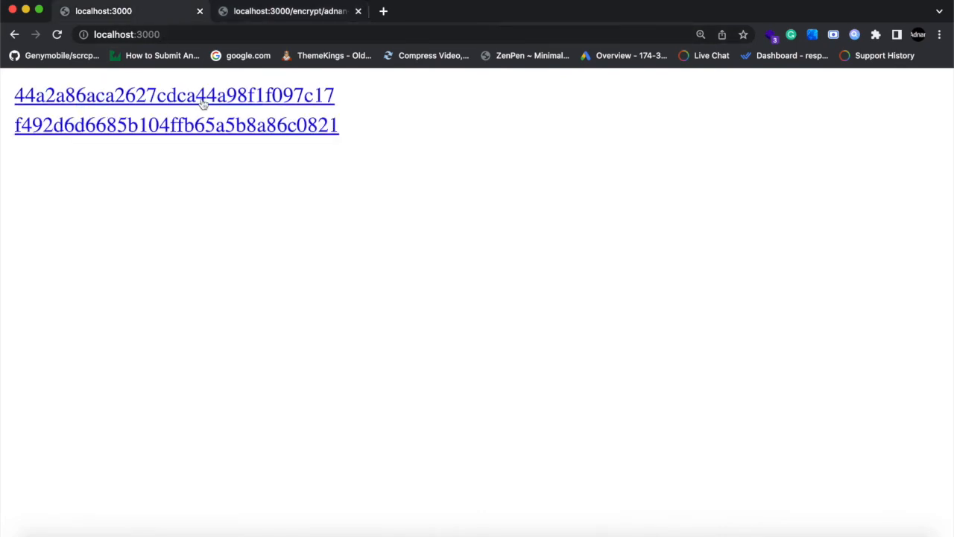
left_click(174, 95)
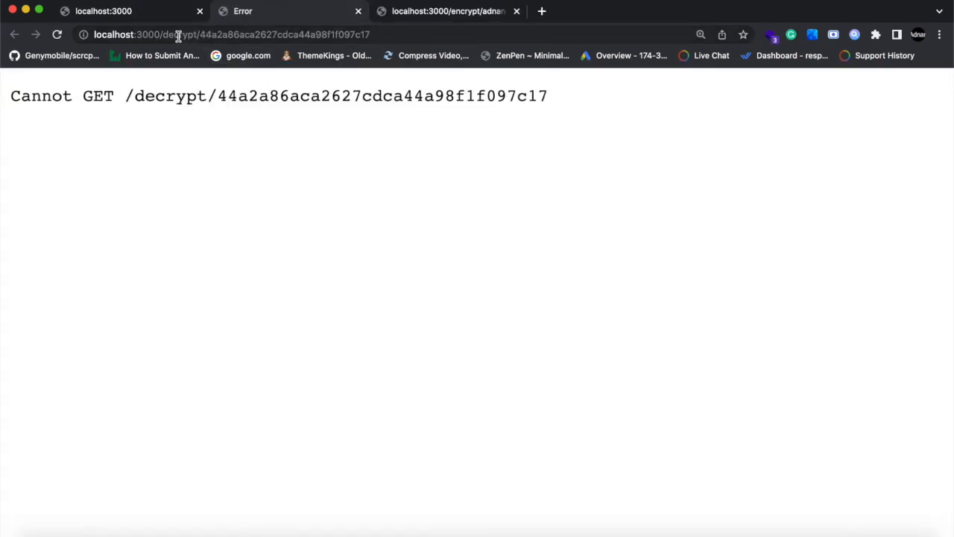
double_click(179, 34)
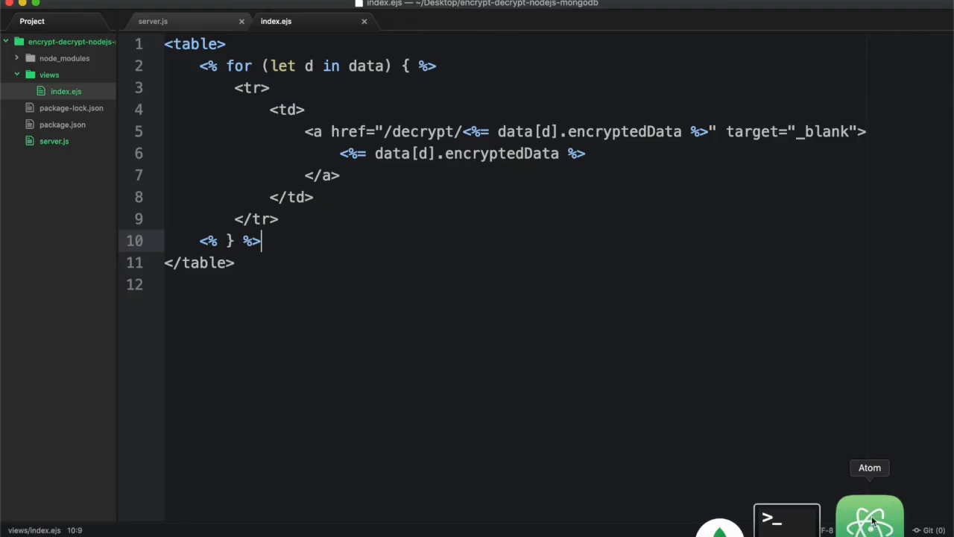
Start an async app.get("/decrypt/:encrypted") route with a comment in server.js.
left_click(152, 21)
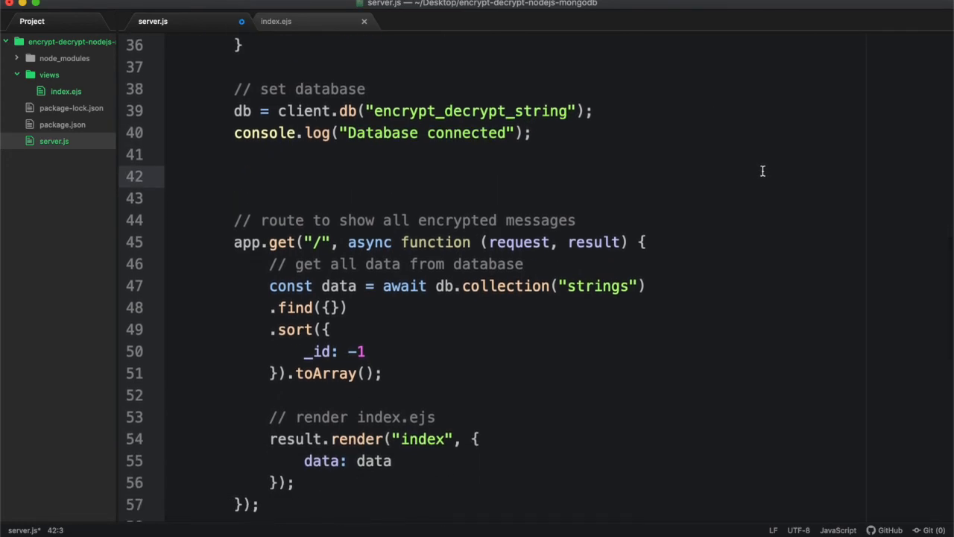
type("// route to dec")
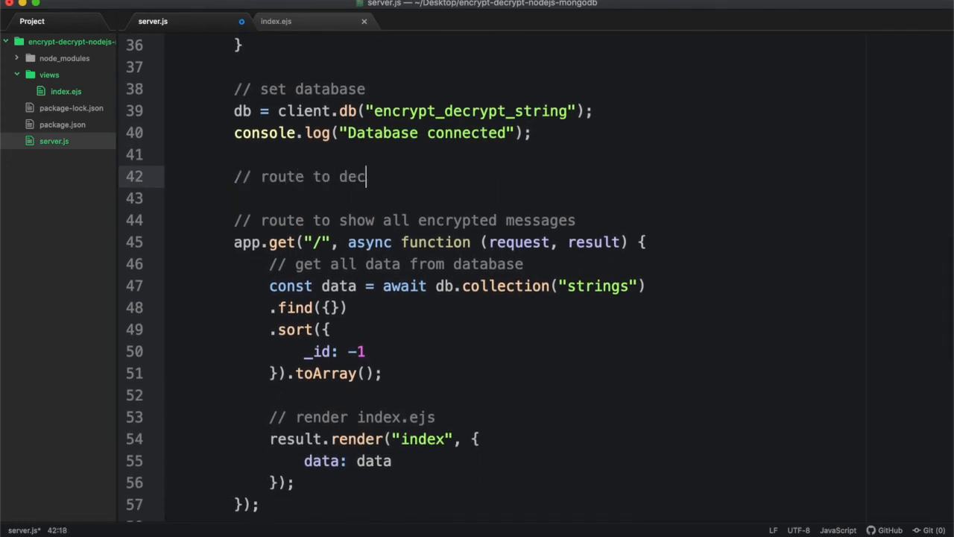
type("rypt the message")
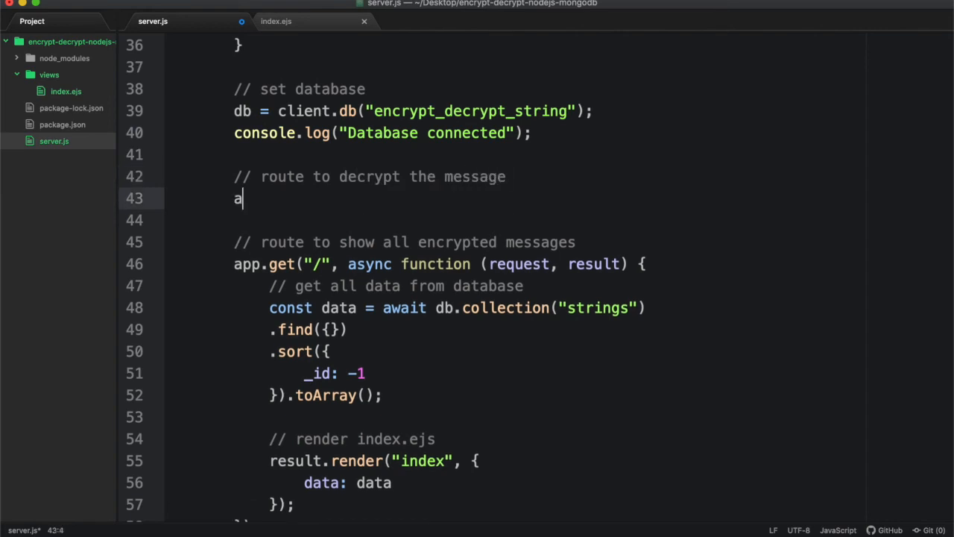
type("pp.get(\"/decrypt/:")
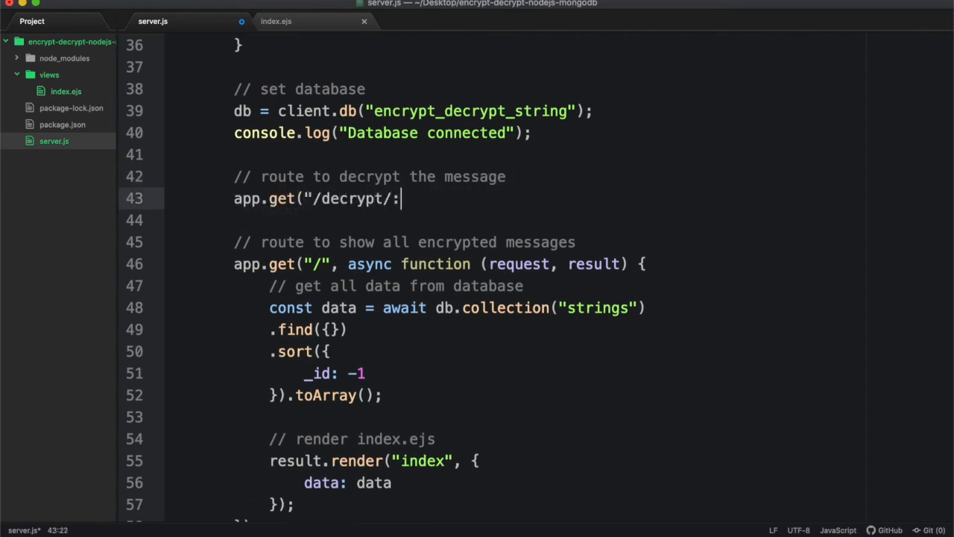
type("encrypted\", async")
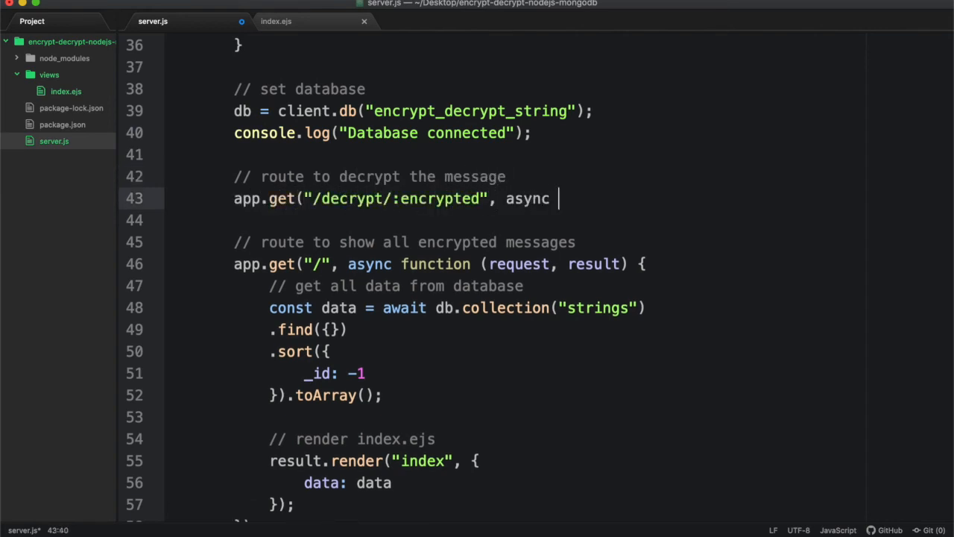
type("function (request, result) {")
type("//")
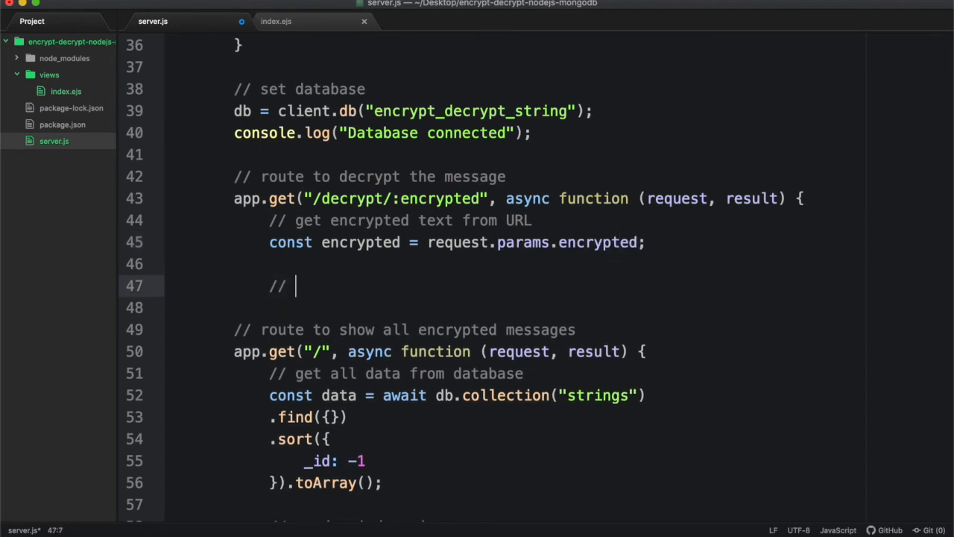
Look up the encryptedData in "strings" with findOne and send 401 "Not found" if missing.
type("check if text exis")
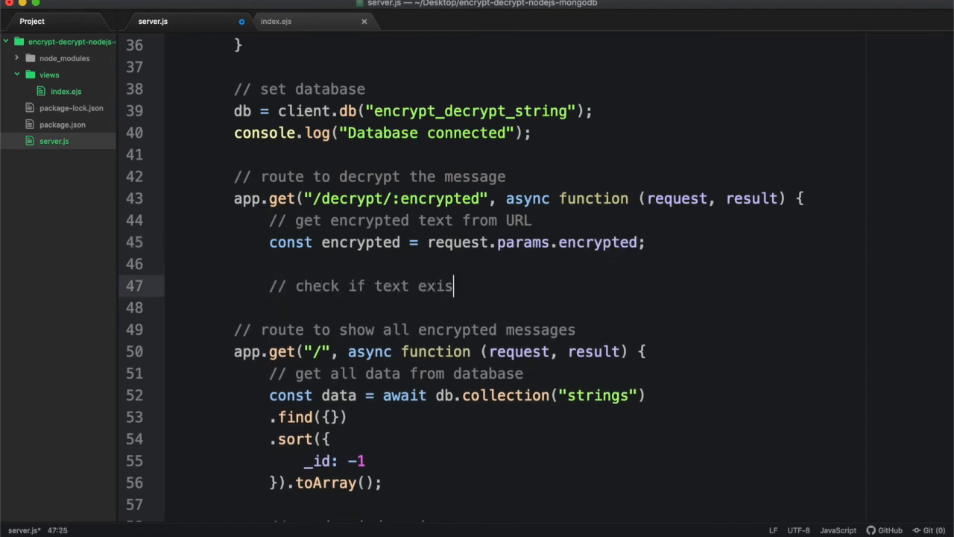
type("ts in database")
left_click(559, 307)
type("const obj = await db.")
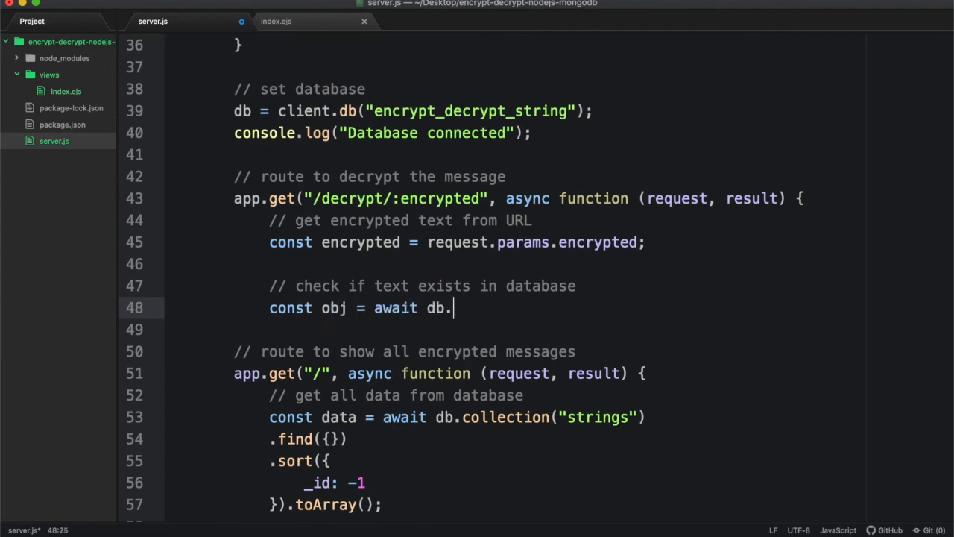
type("collection(\"strings\").findOne({")
type("encry")
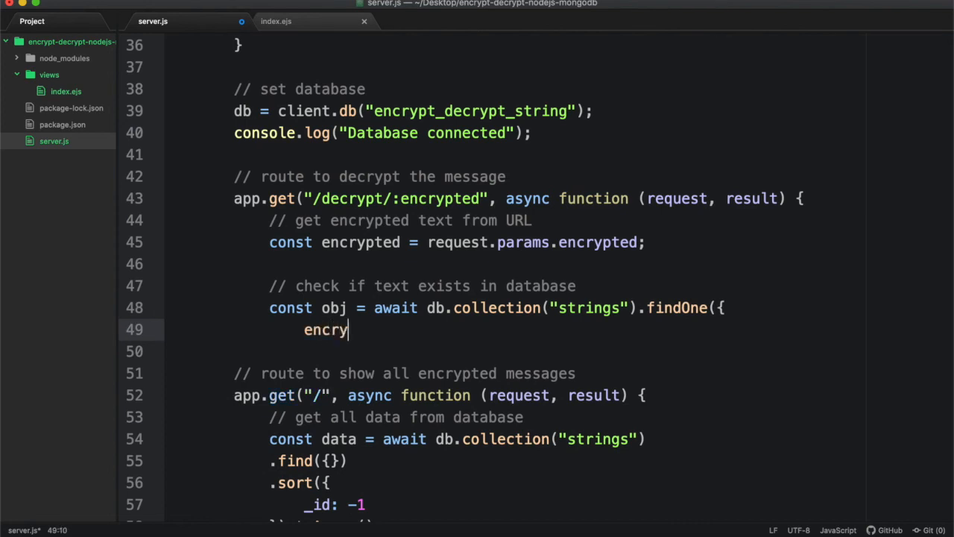
type("ptedData: encrypted")
type("result.status(401).send(\"Not")
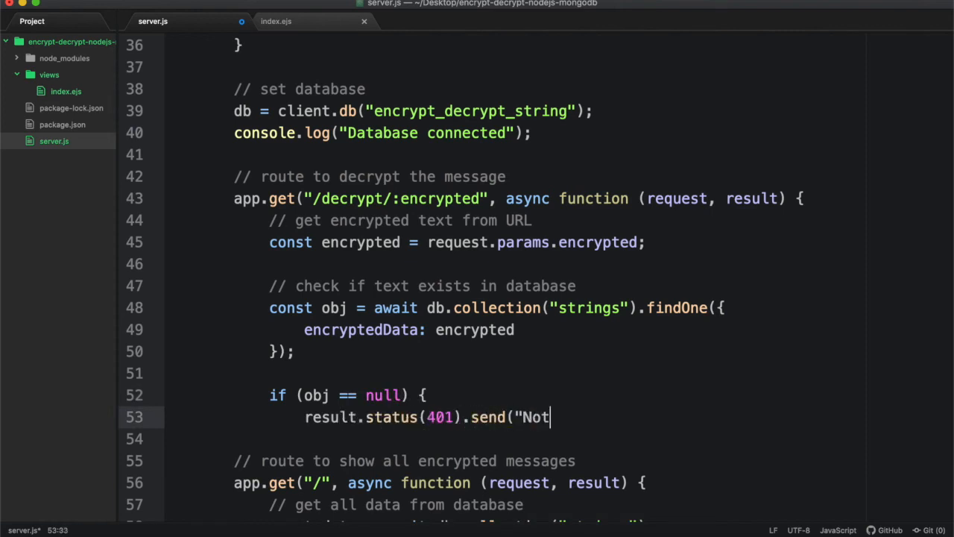
type("found\");")
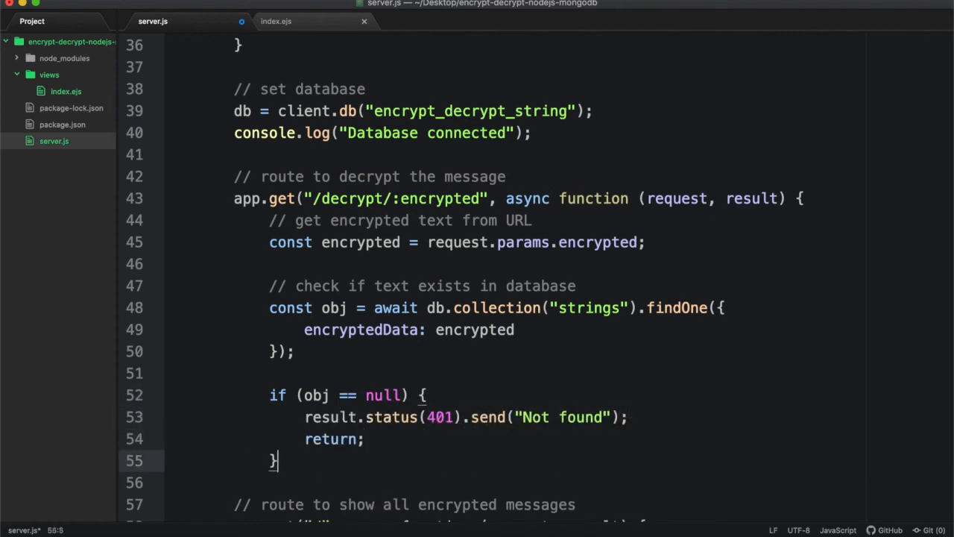
type("// convert initialize vector from base64 to buffer")
type("const origionalData")
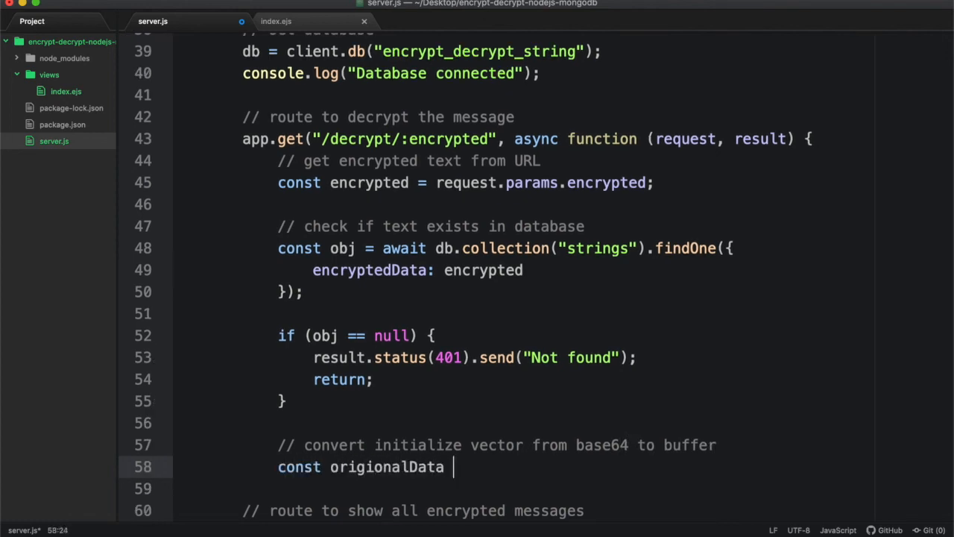
Rebuild the IV with Buffer.from(obj.iv, 'base64') and create crypto.createDecipheriv(algorithm, key, iv).
type("= Buffer.from(obj.iv, 'base64")
type("// d")
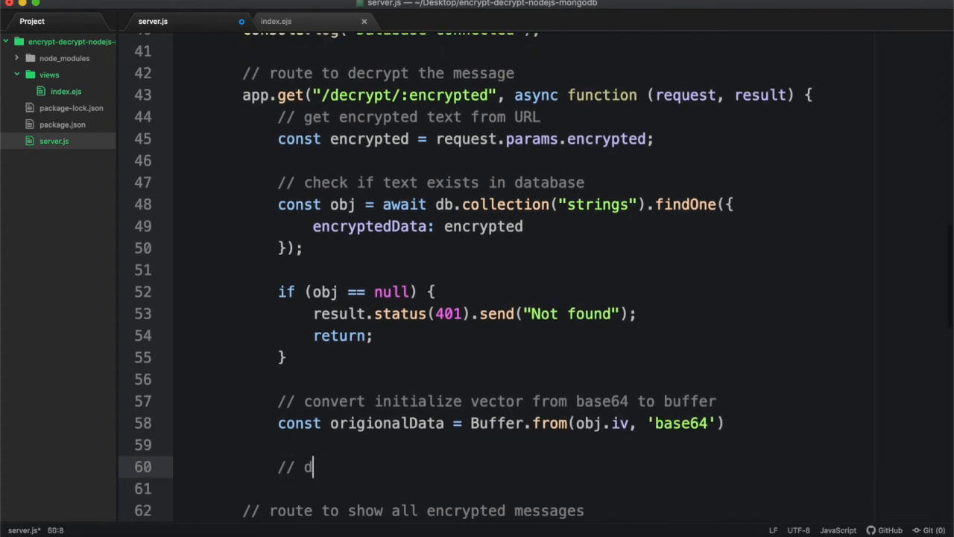
type("ecrypt the string using encryption a")
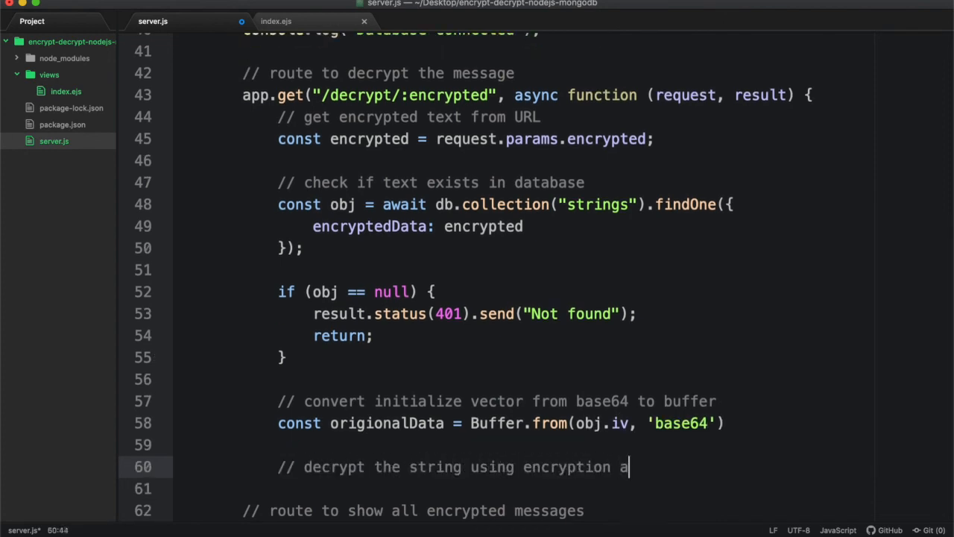
type("lgorithm and private key")
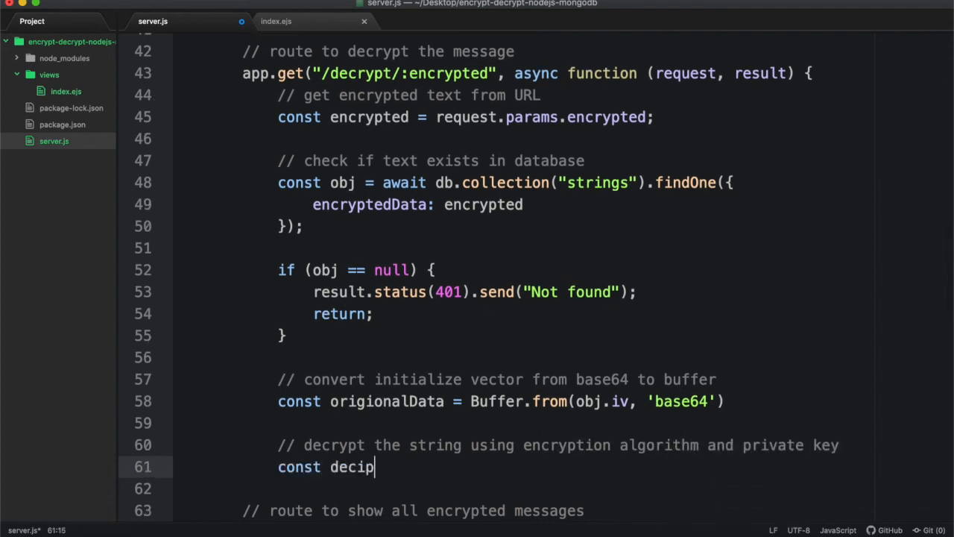
type("her = cryp")
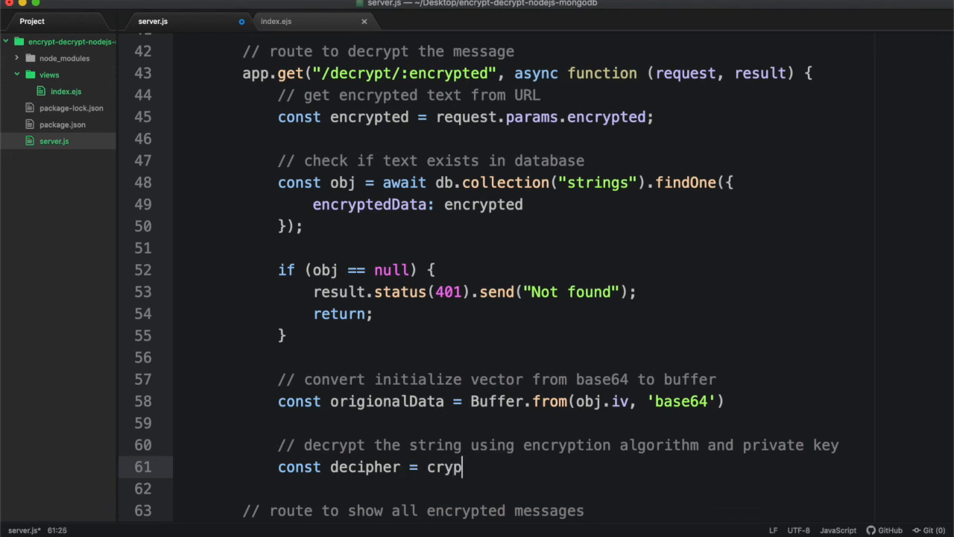
type("to.createDecipheri")
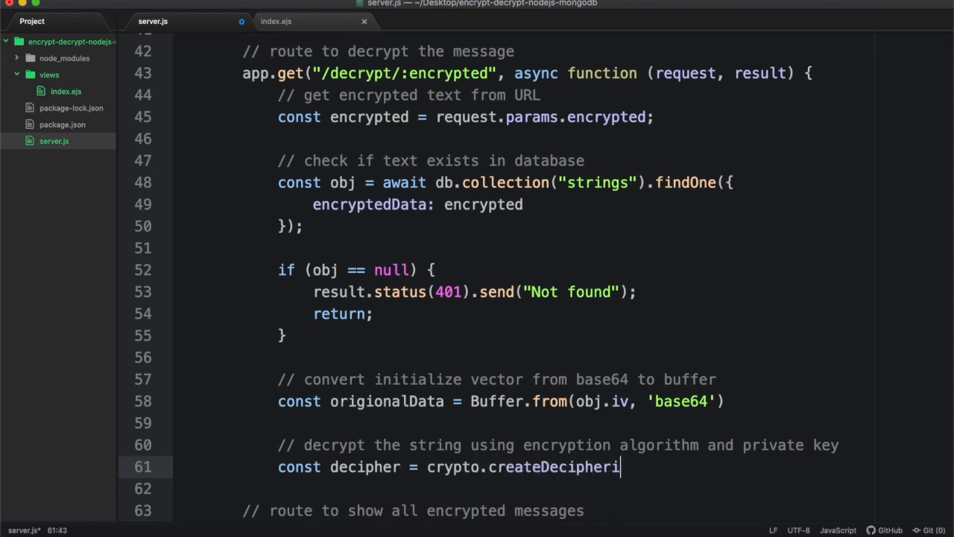
type("v(algorithm, key, origionalData);")
left_click(559, 489)
type("let decryptedData =")
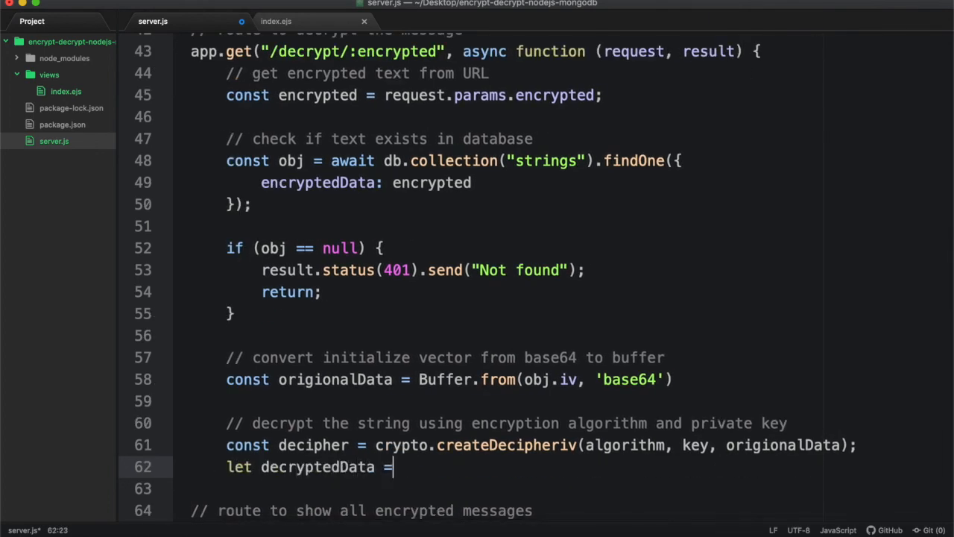
Decrypt obj.encryptedData from hex to UTF-8 with update/final and send decryptedData.
type("decipher.update(o")
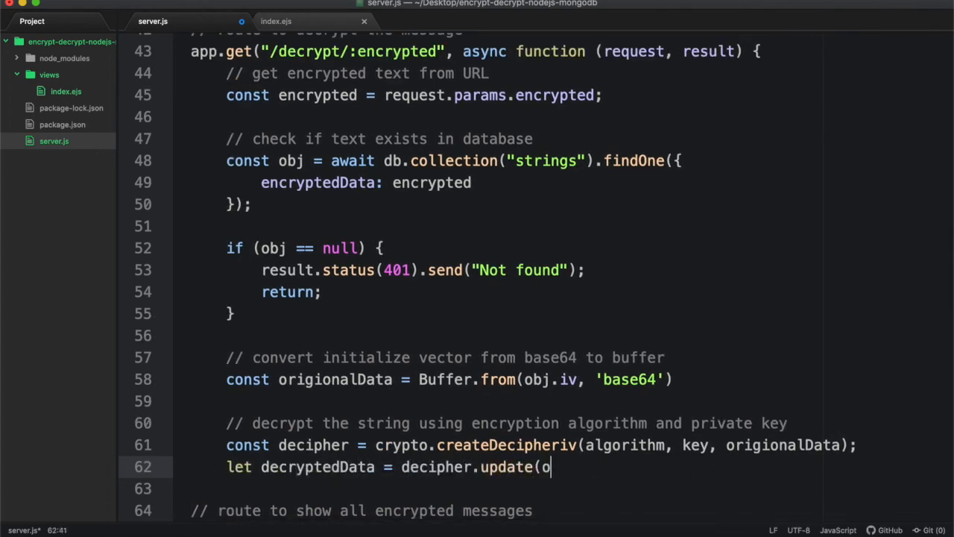
type("bj.encryptedData,")
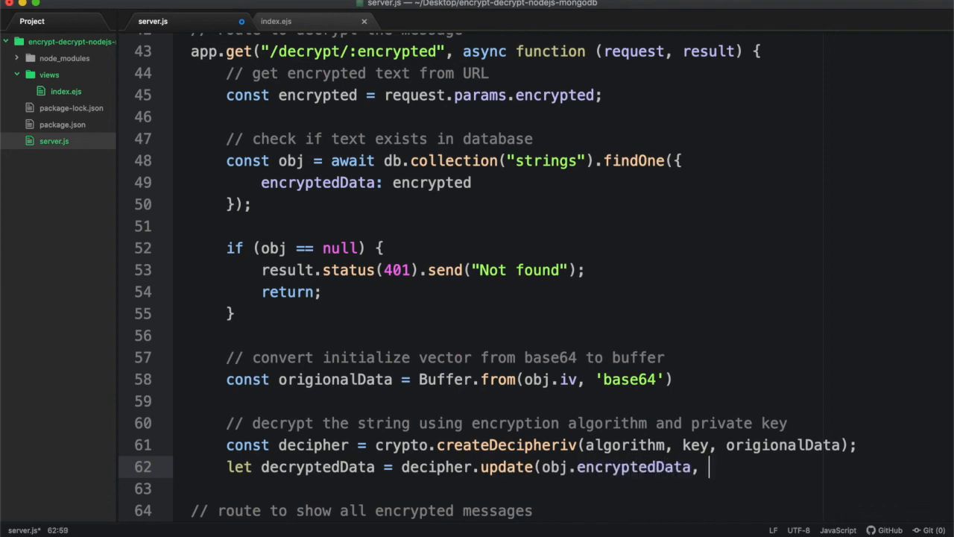
type("\"hex\", \"utf-8\");")
left_click(564, 489)
type("decryptedData += dec")
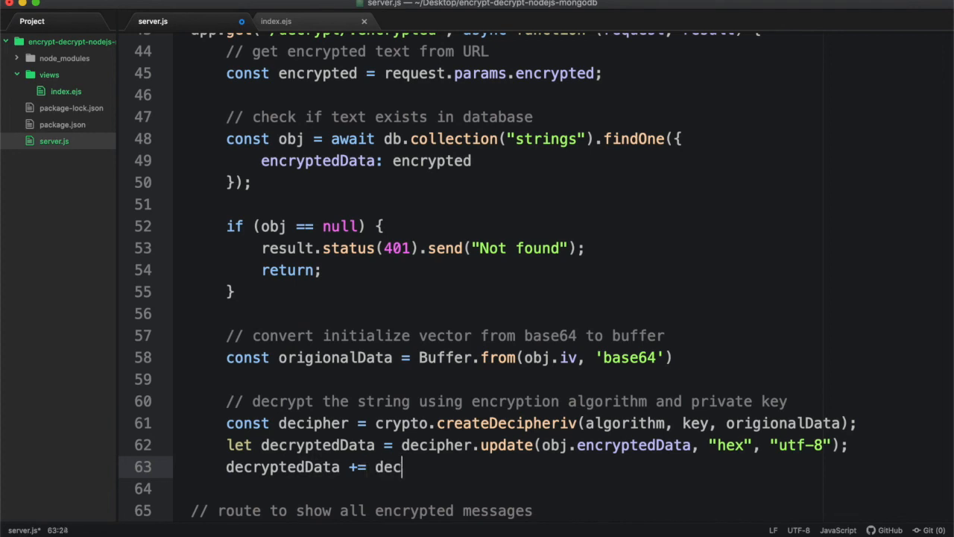
type("ipher.final(\"utf8")
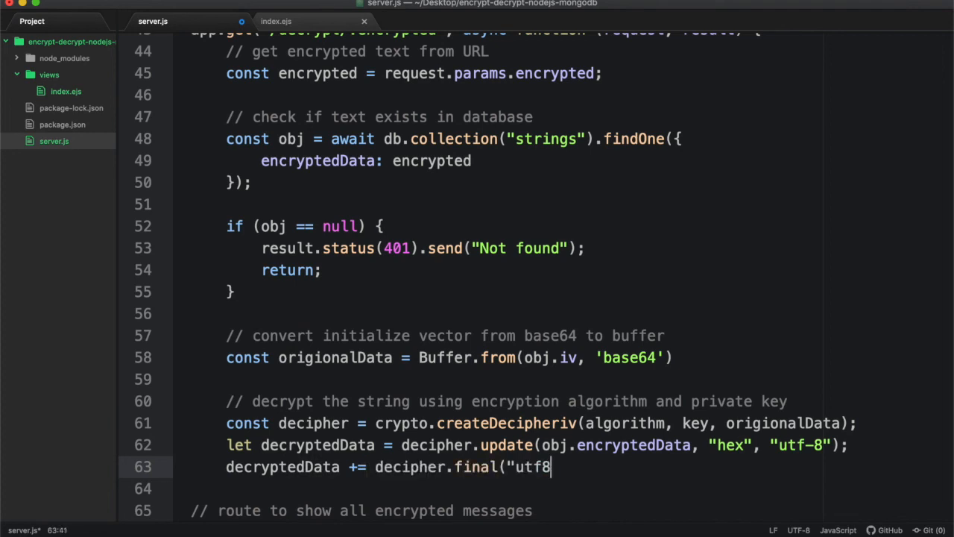
type("\");")
type("r")
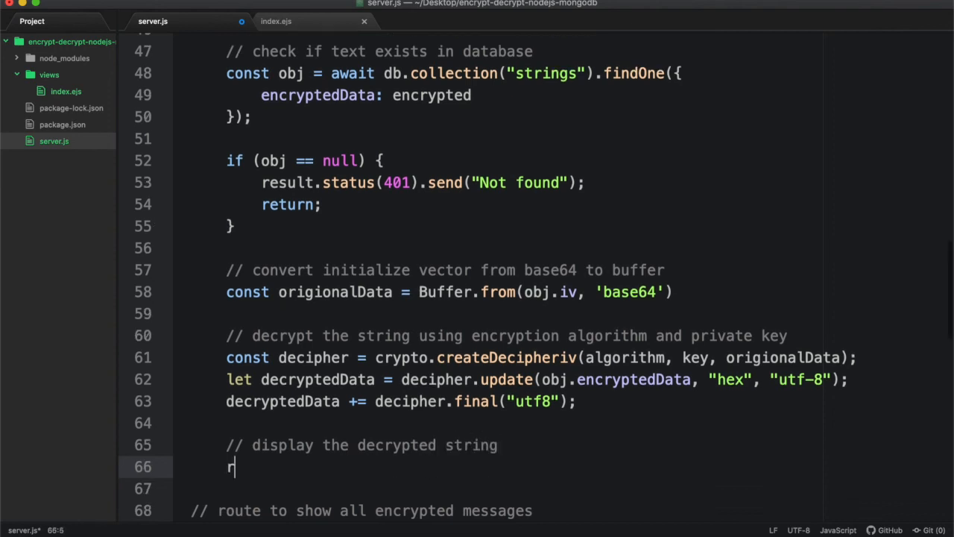
type("esult.send(decryp")
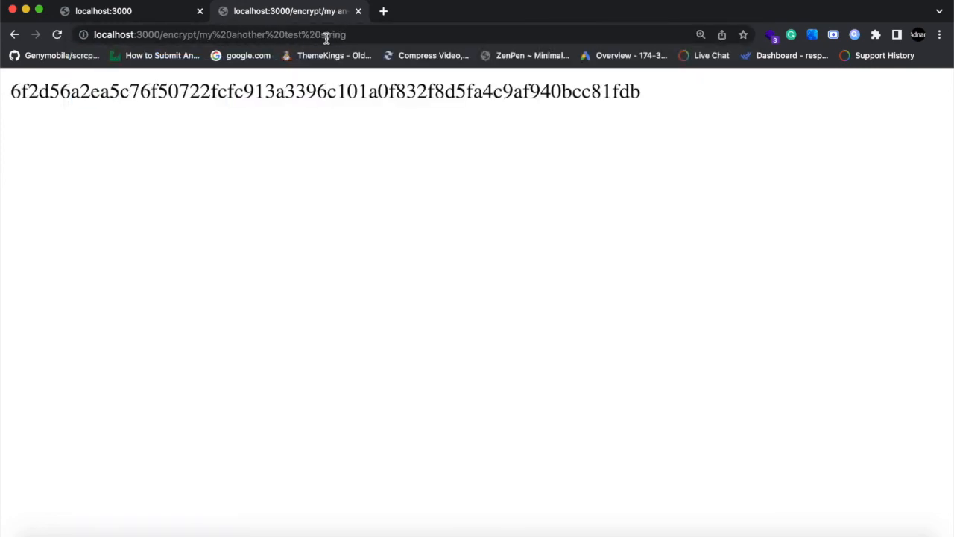
Open the newest encrypted link, which decrypts to "my another test string".
left_click_drag(296, 91, 610, 91)
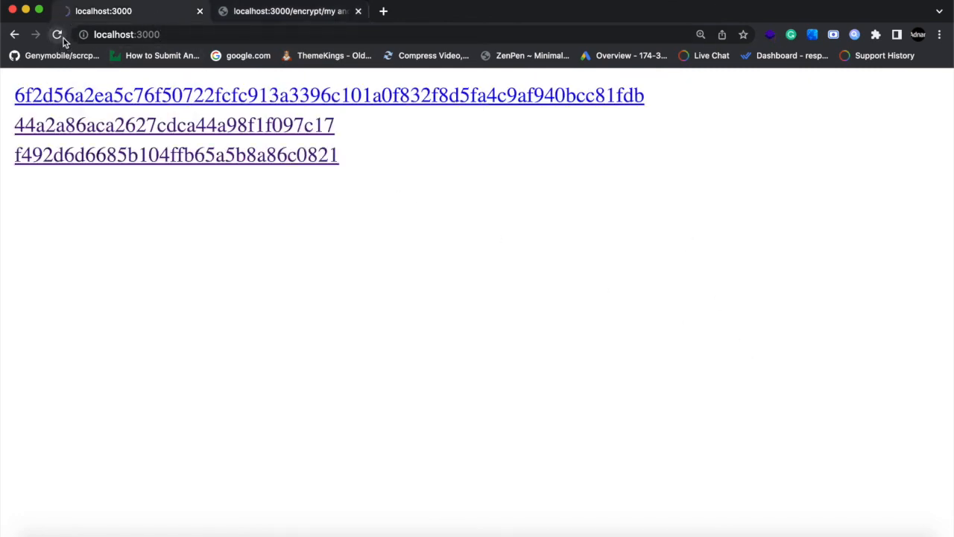
left_click(329, 95)
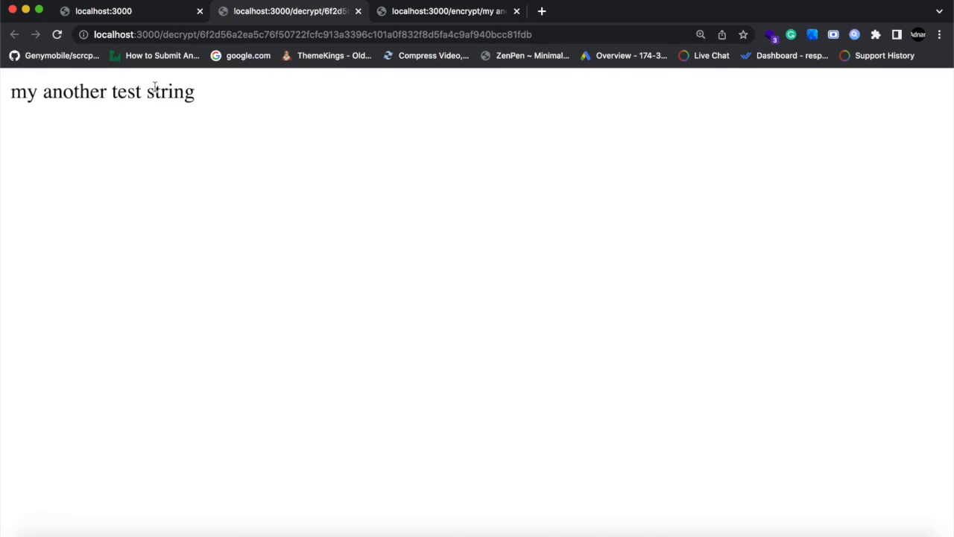